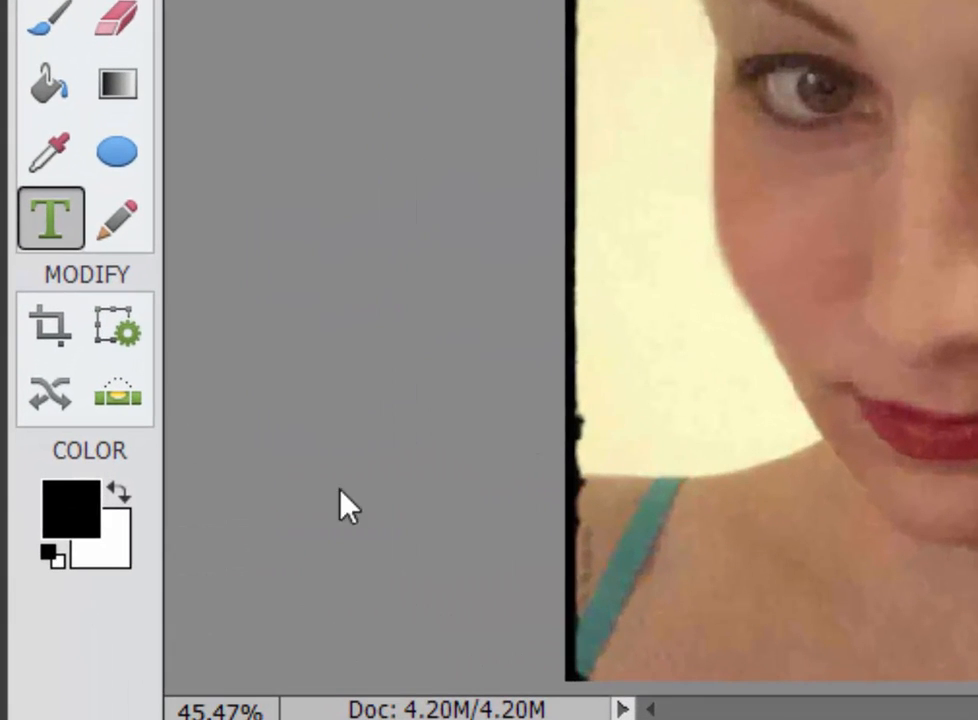
Step: Set the foreground colour to red via the Color Picker
left_click(68, 512)
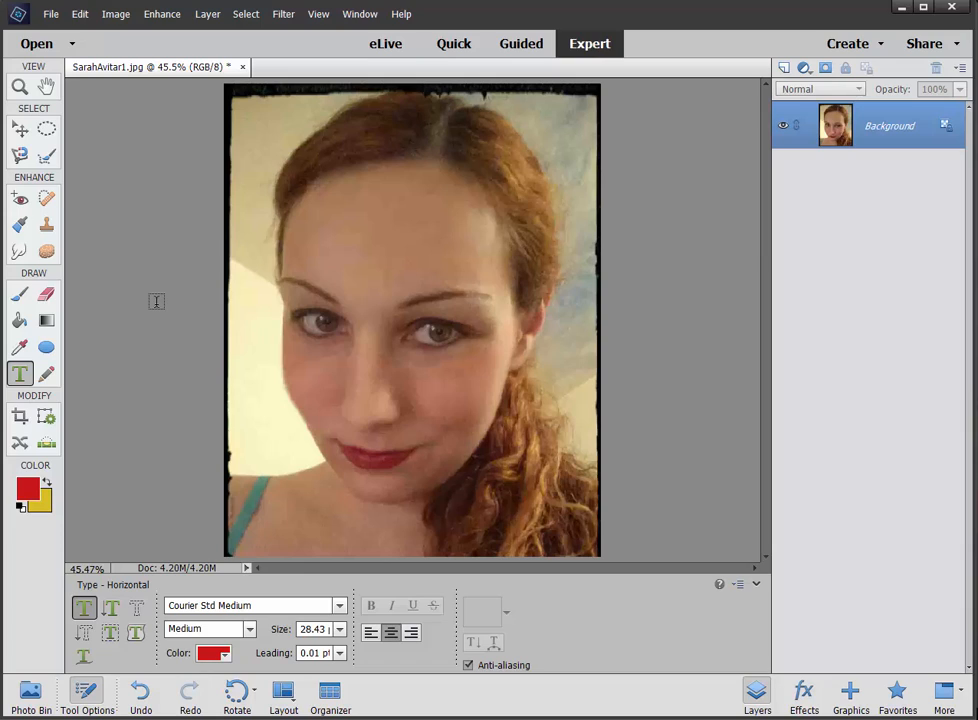
mouse_move(68, 436)
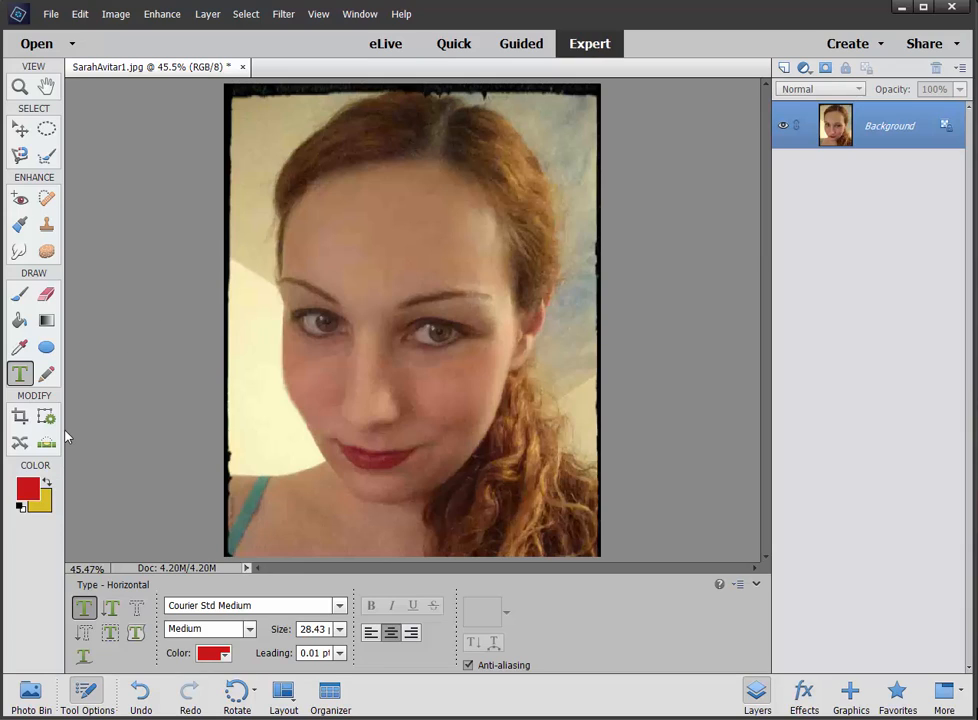
mouse_move(76, 412)
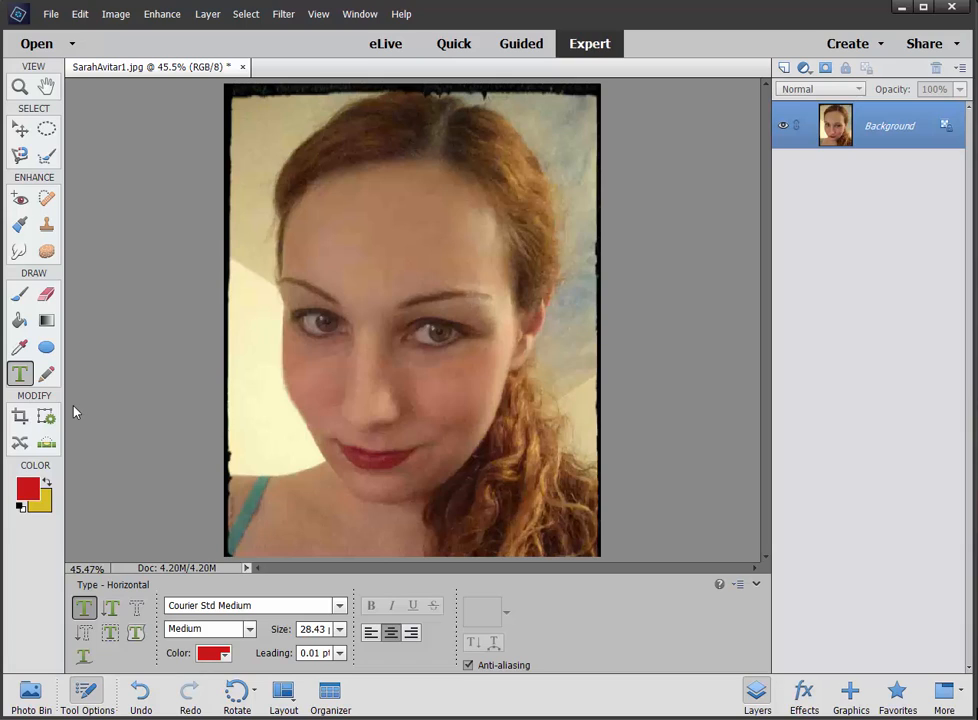
mouse_move(80, 406)
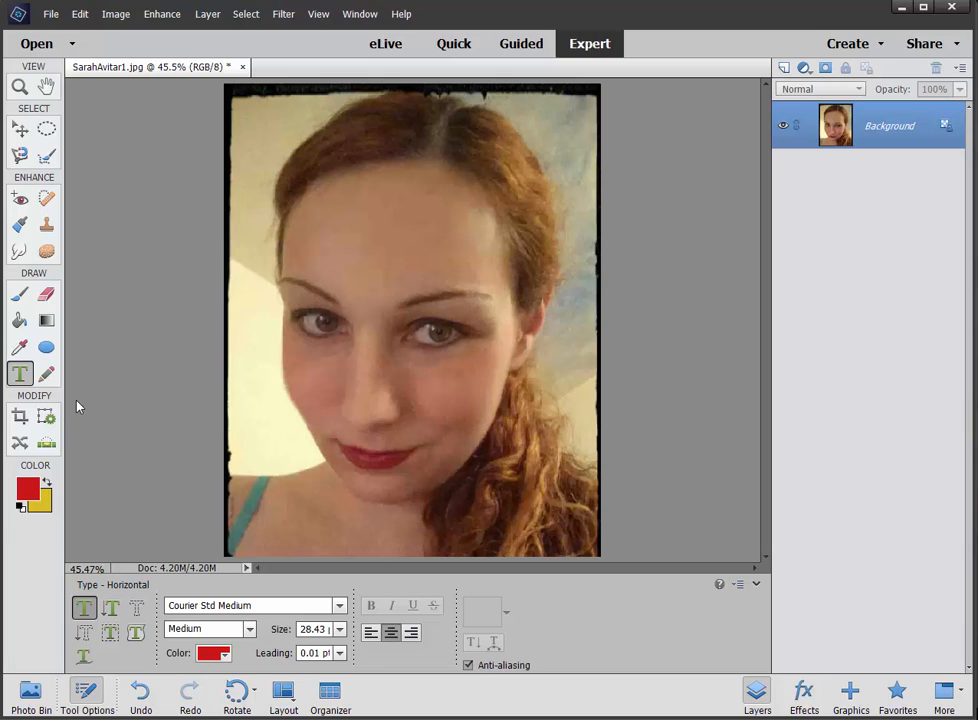
mouse_move(50, 504)
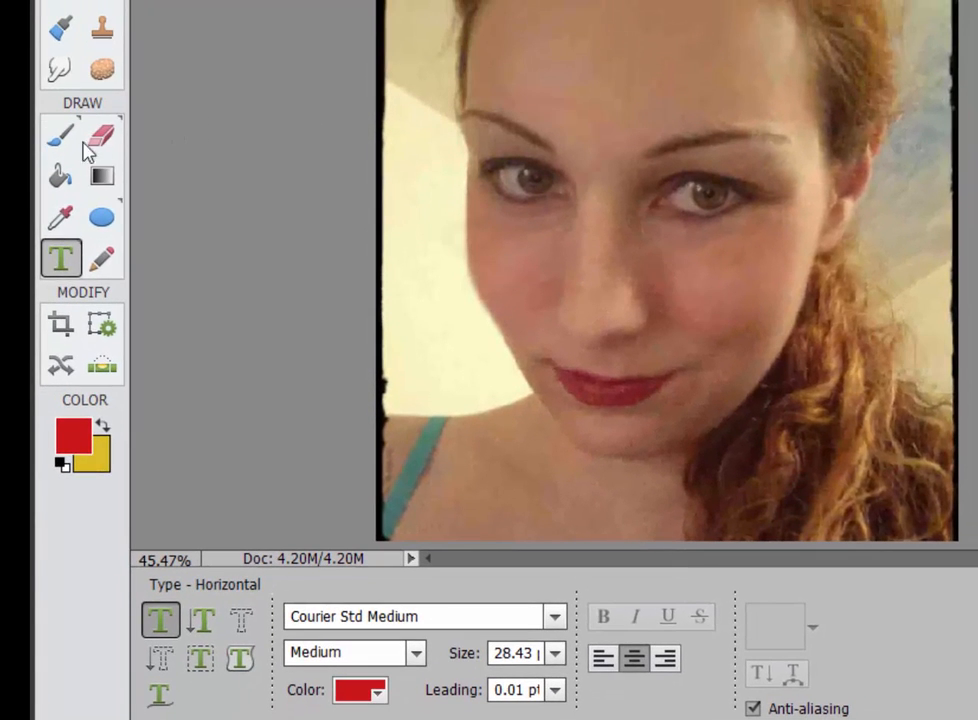
left_click(60, 136)
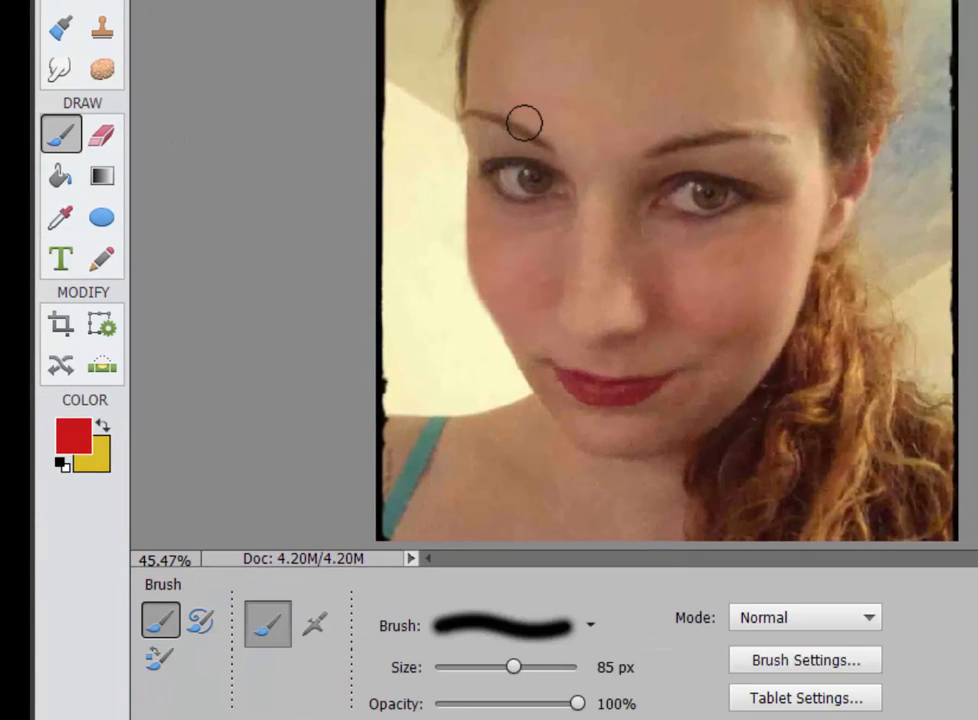
left_click_drag(520, 120, 950, 372)
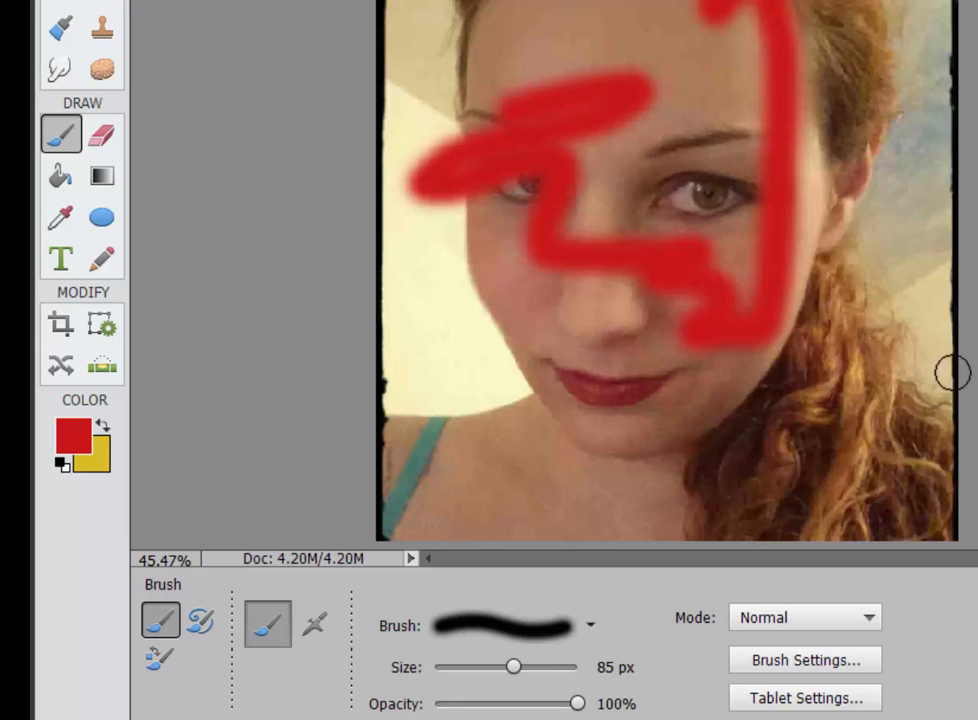
mouse_move(744, 224)
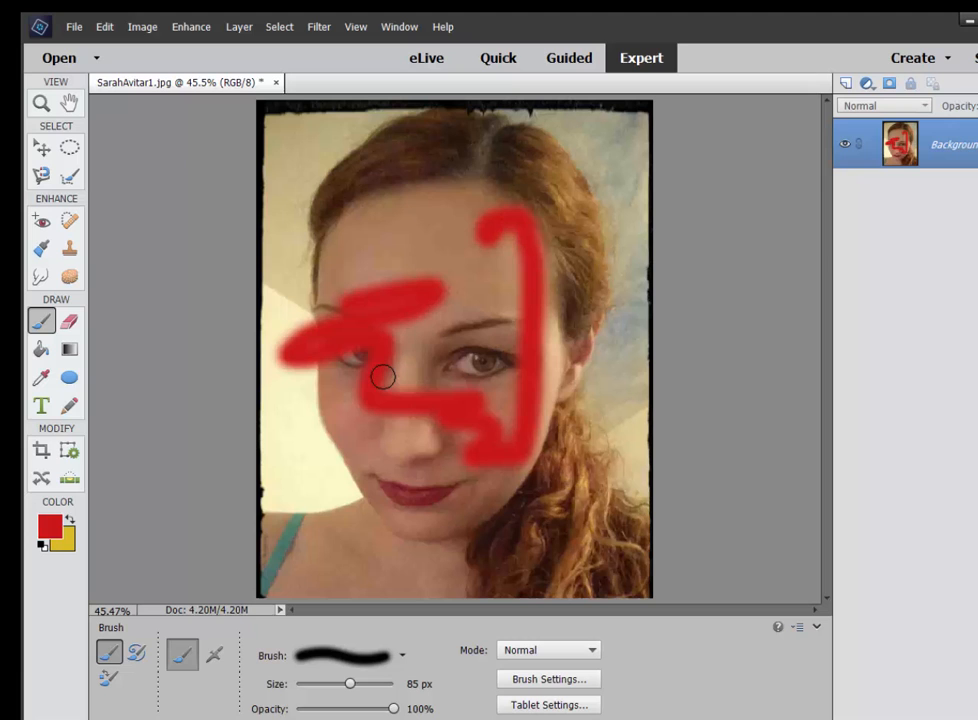
mouse_move(452, 382)
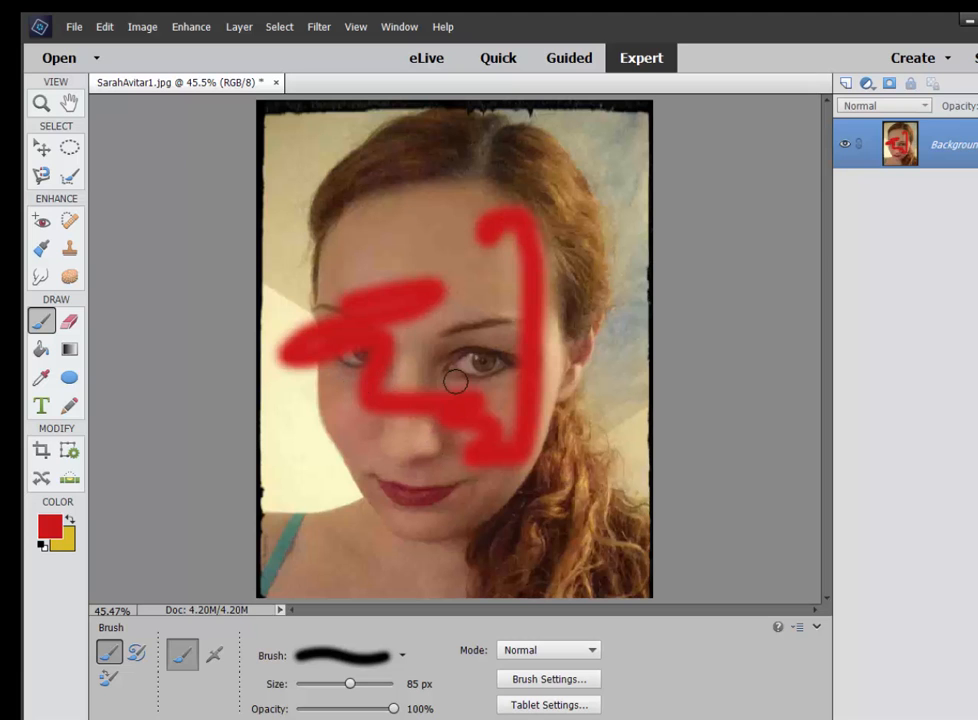
key("ctrl+z")
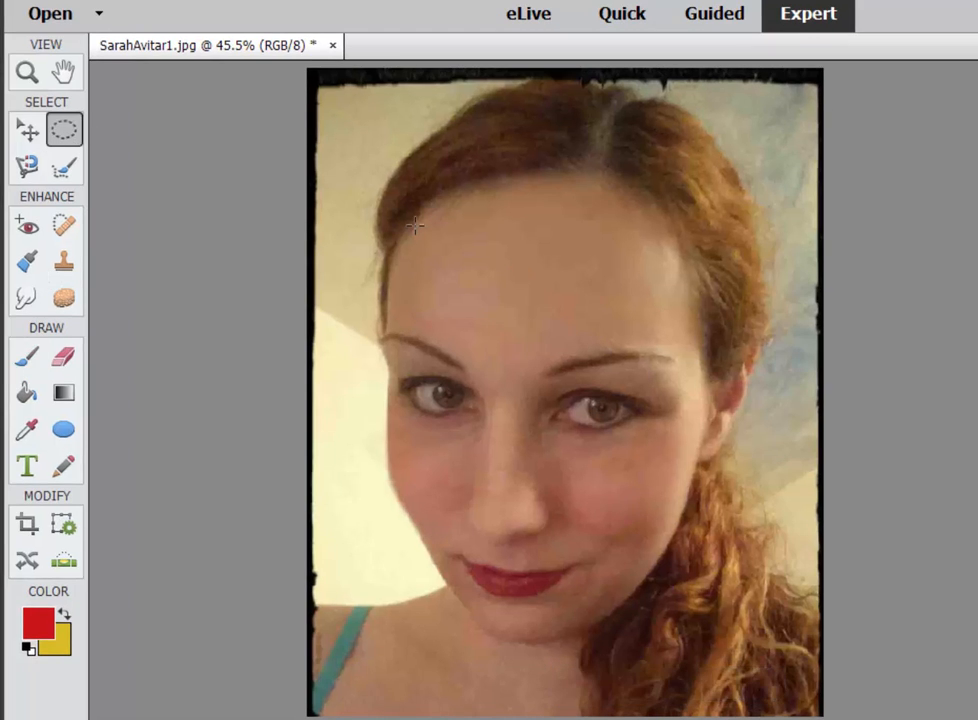
Step: Select an oval over the forehead and eyes, fill it with the foreground colour, then undo the fill
left_click_drag(416, 224, 630, 498)
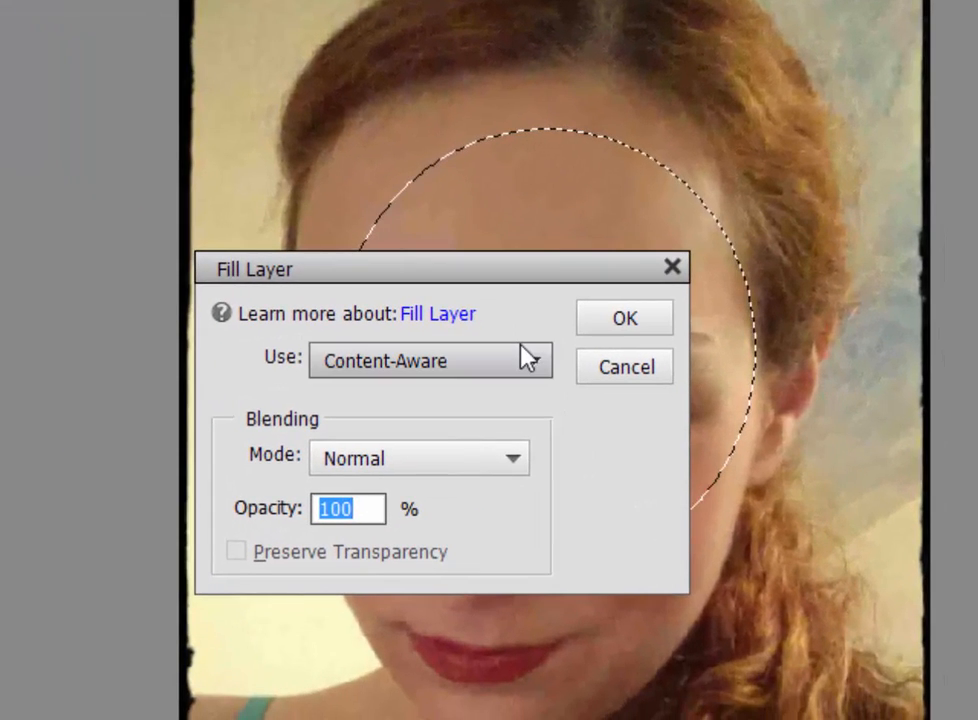
left_click(430, 360)
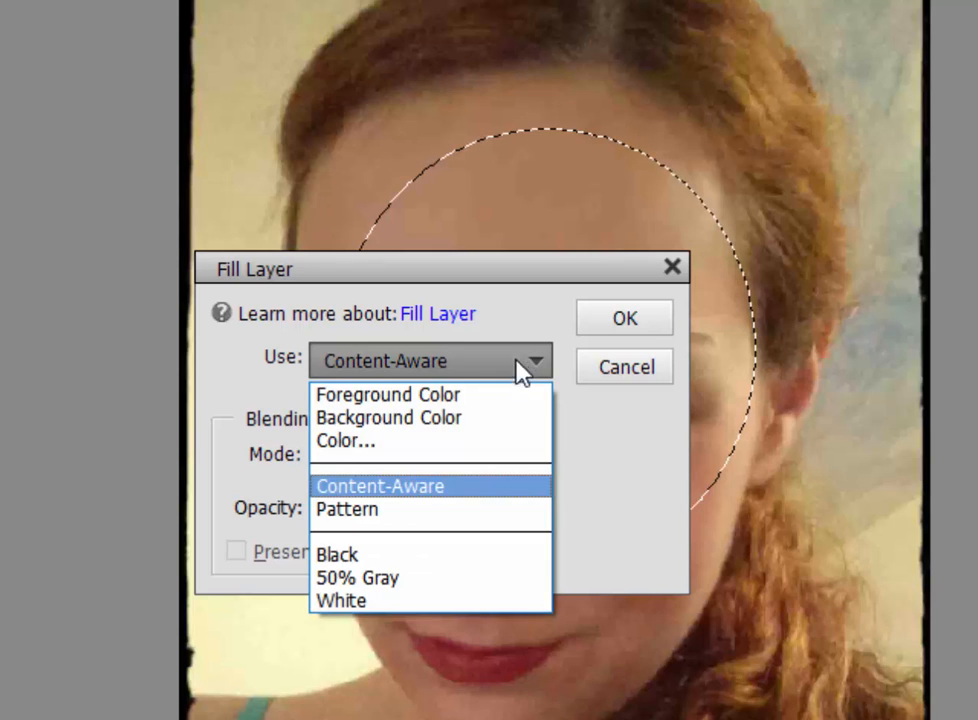
mouse_move(470, 442)
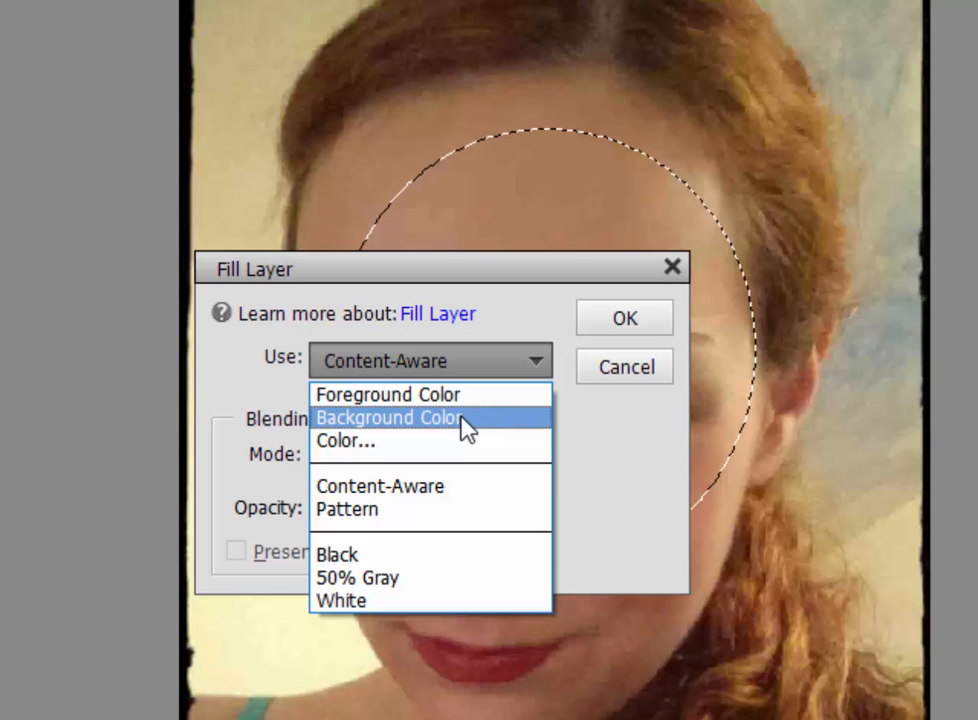
mouse_move(500, 340)
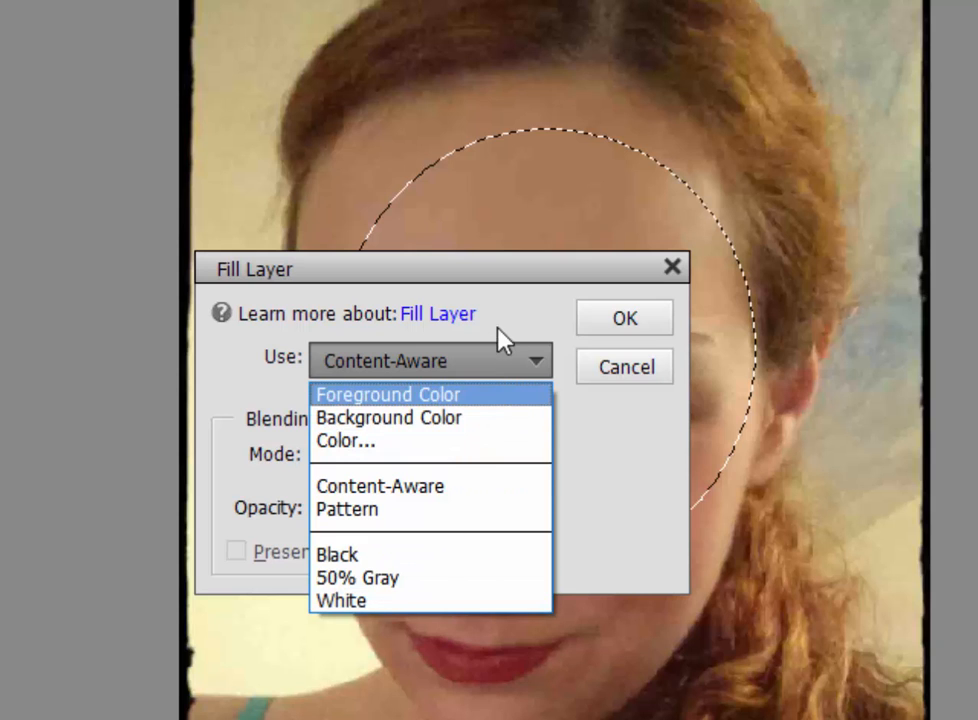
left_click(624, 316)
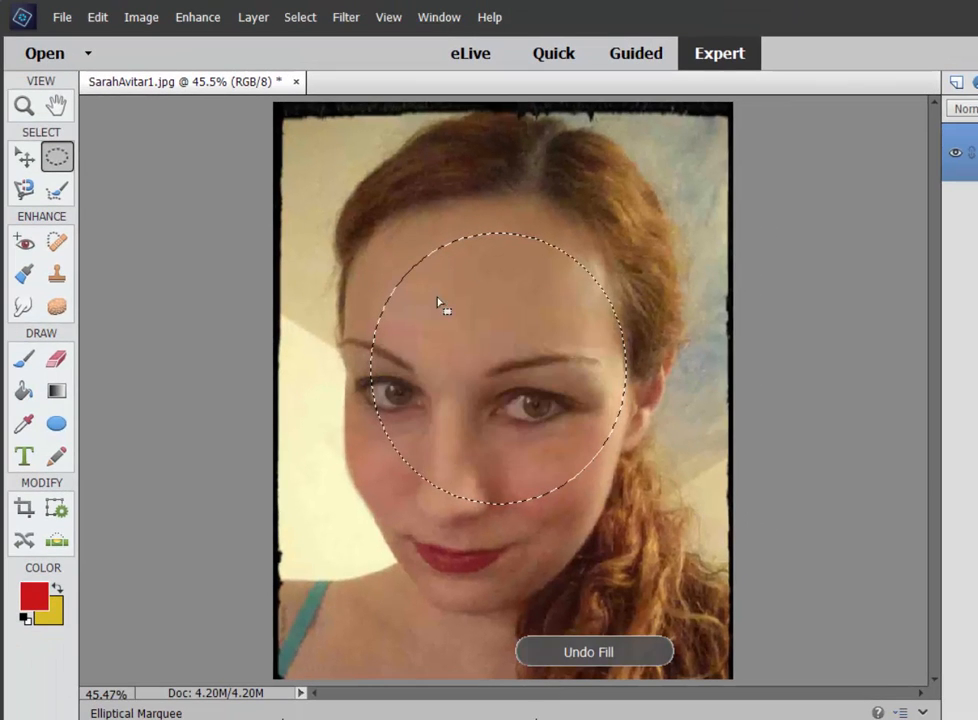
left_click(588, 652)
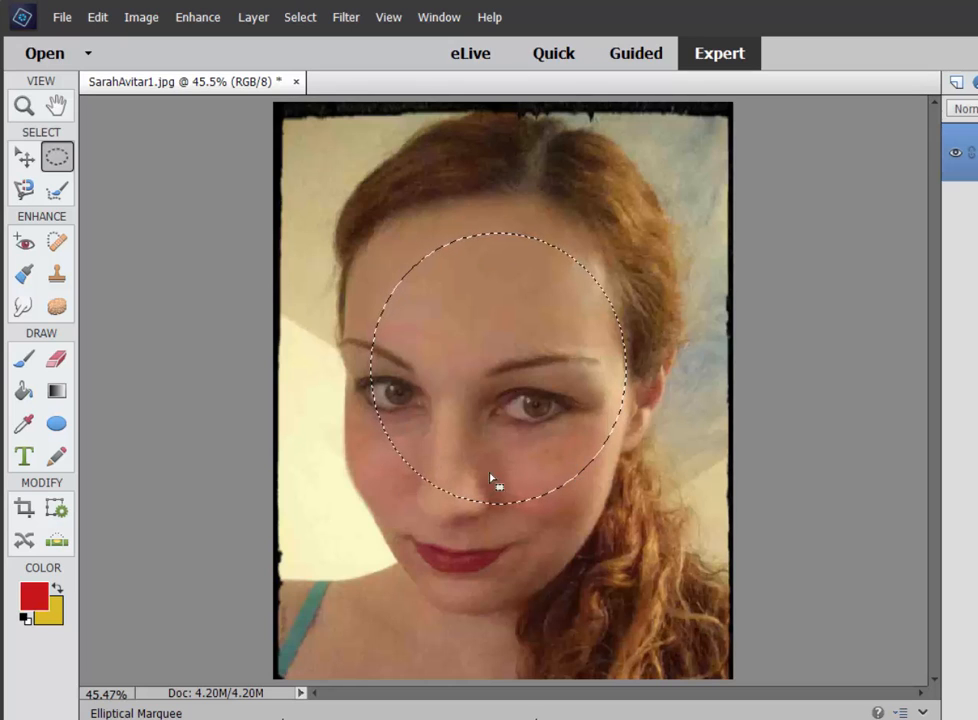
Step: Stroke the oval selection with a 12 px outside outline in the current red
left_click(96, 16)
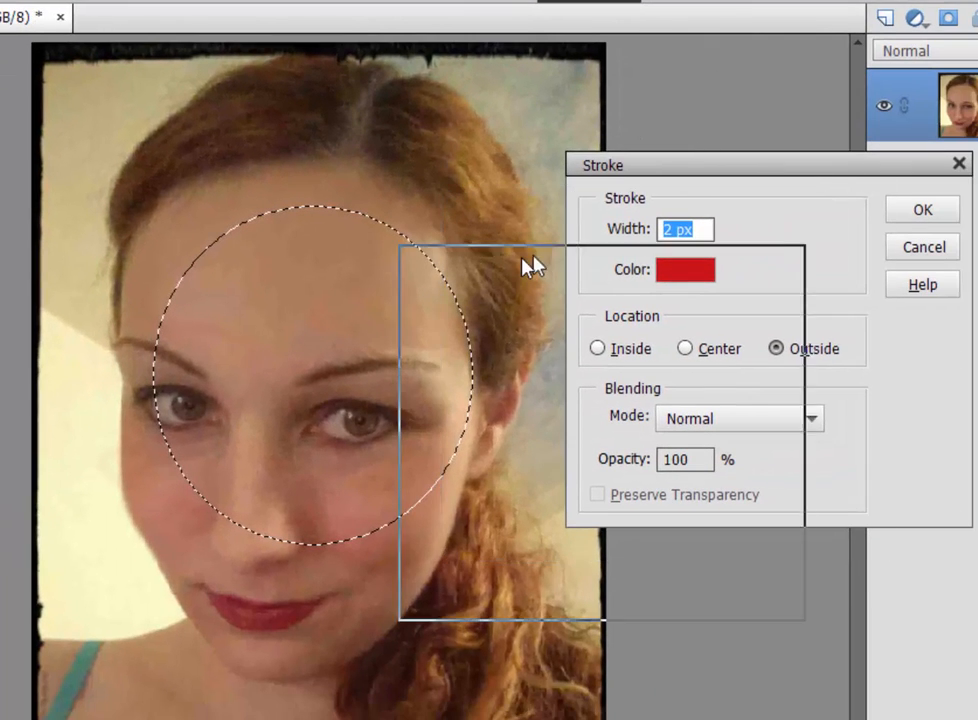
left_click_drag(604, 164, 422, 260)
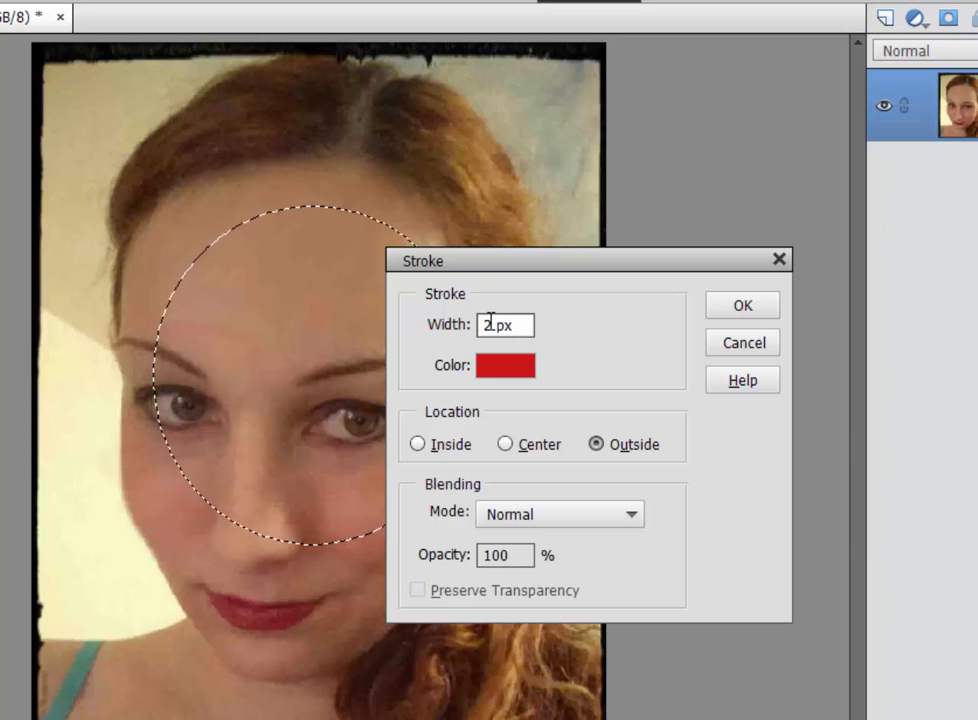
type("1")
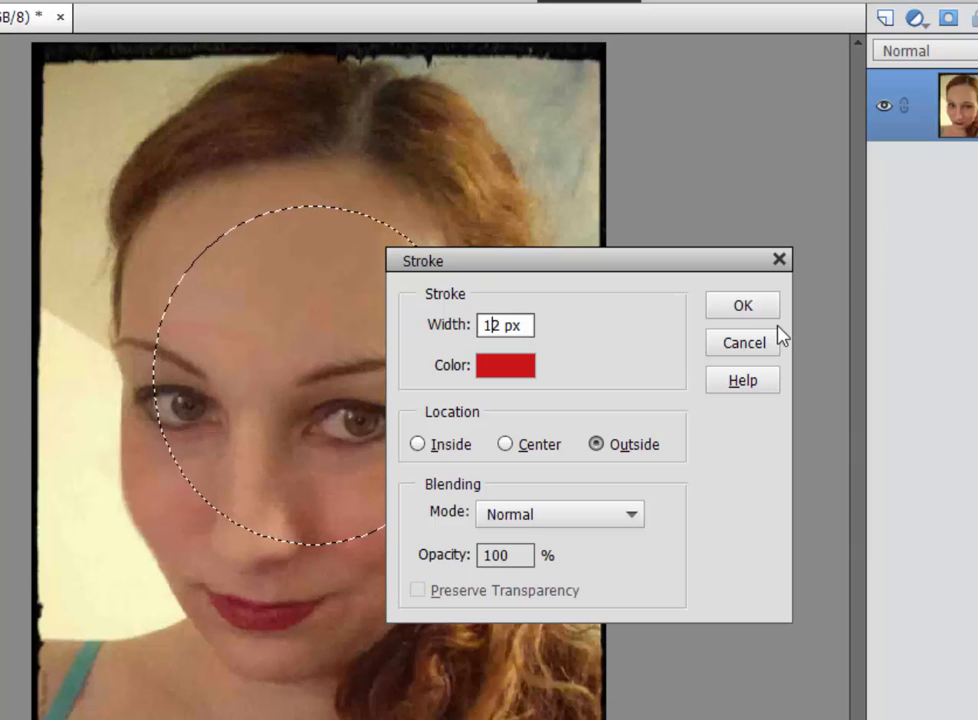
left_click(742, 304)
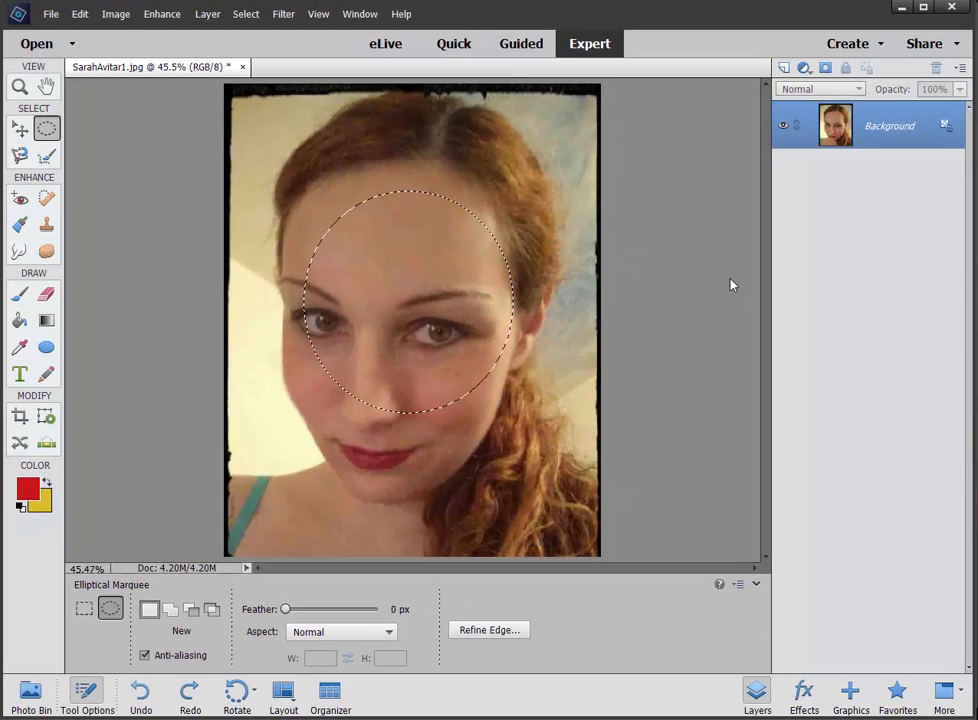
Step: Draw a new oval selection over the face and pour red into it with the Paint Bucket, undoing once
left_click(46, 374)
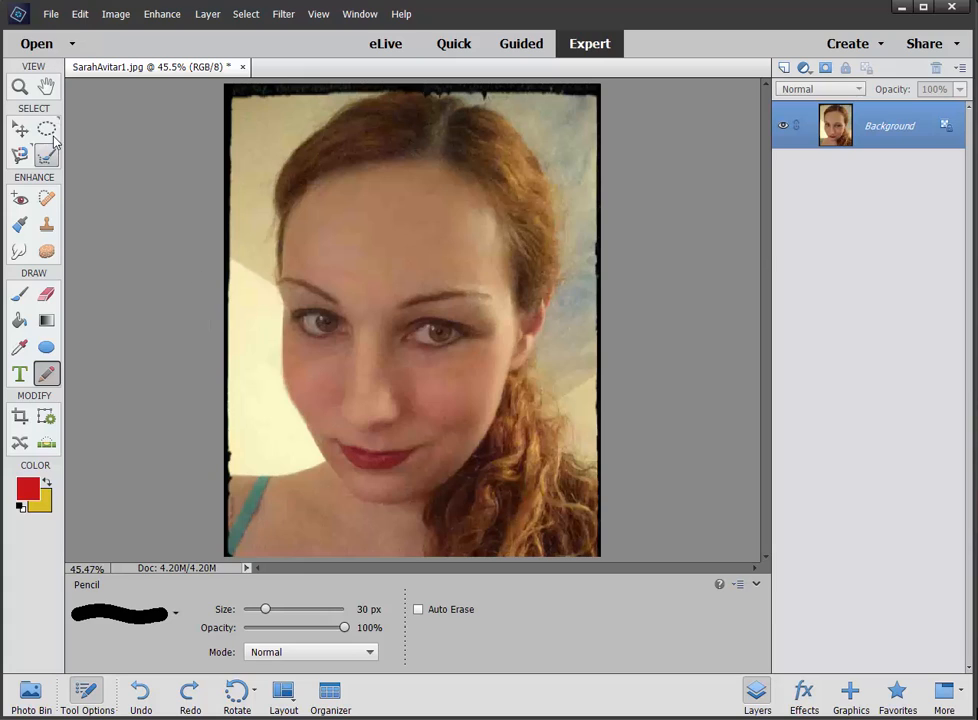
mouse_move(48, 128)
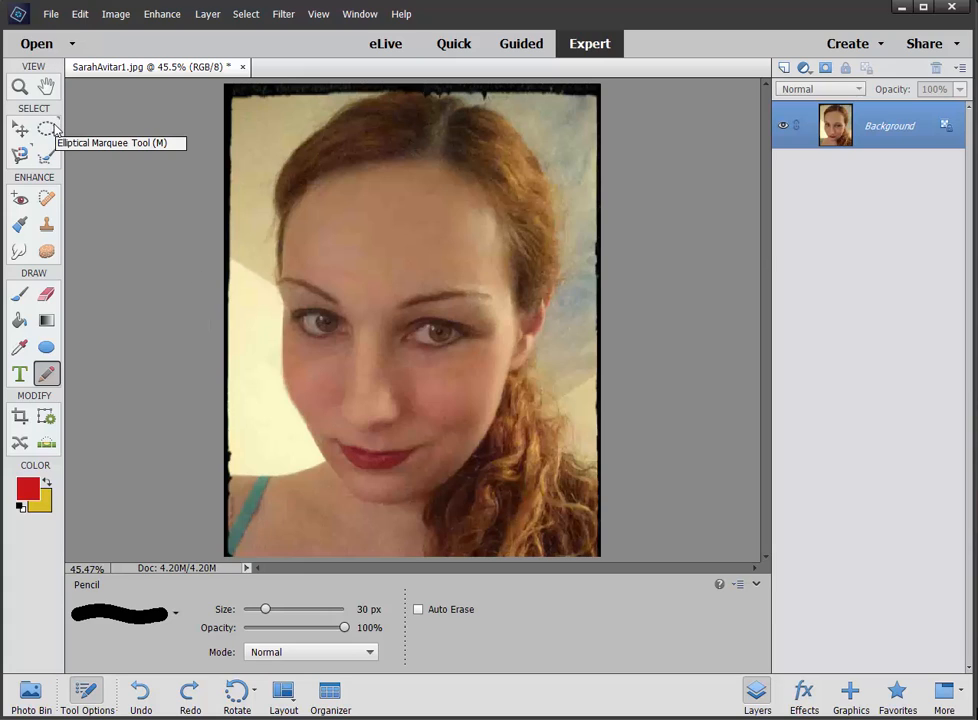
left_click(48, 128)
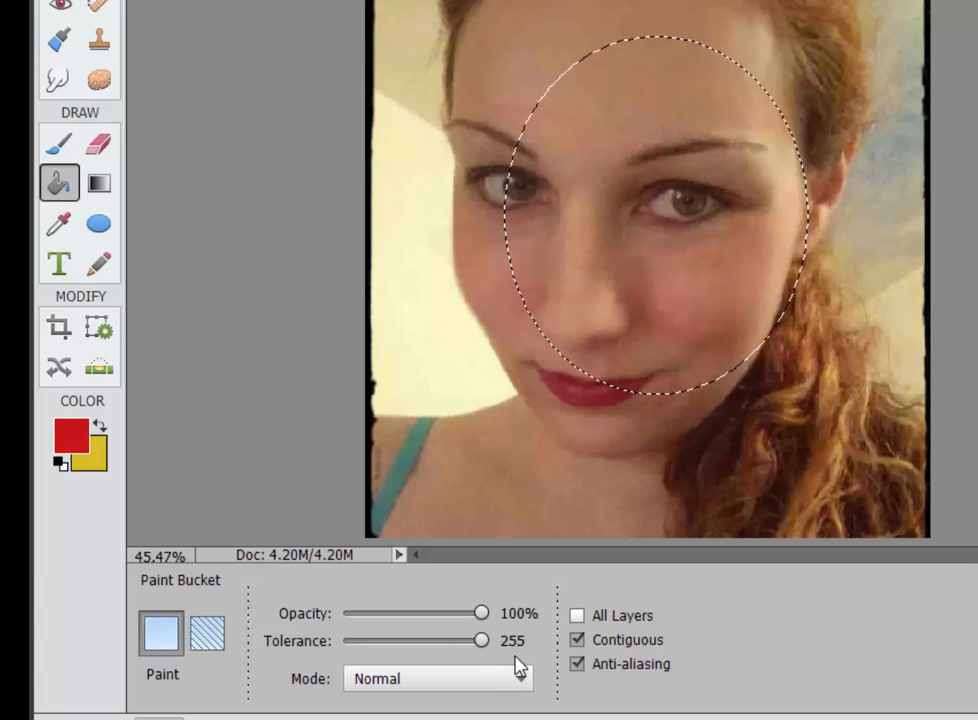
mouse_move(588, 128)
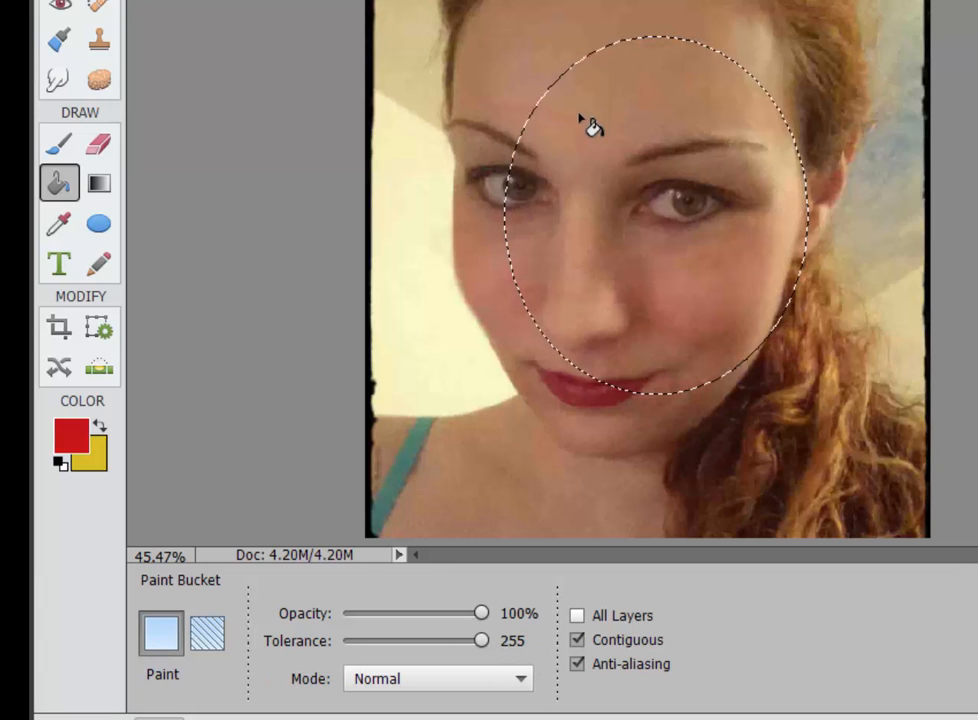
left_click(590, 122)
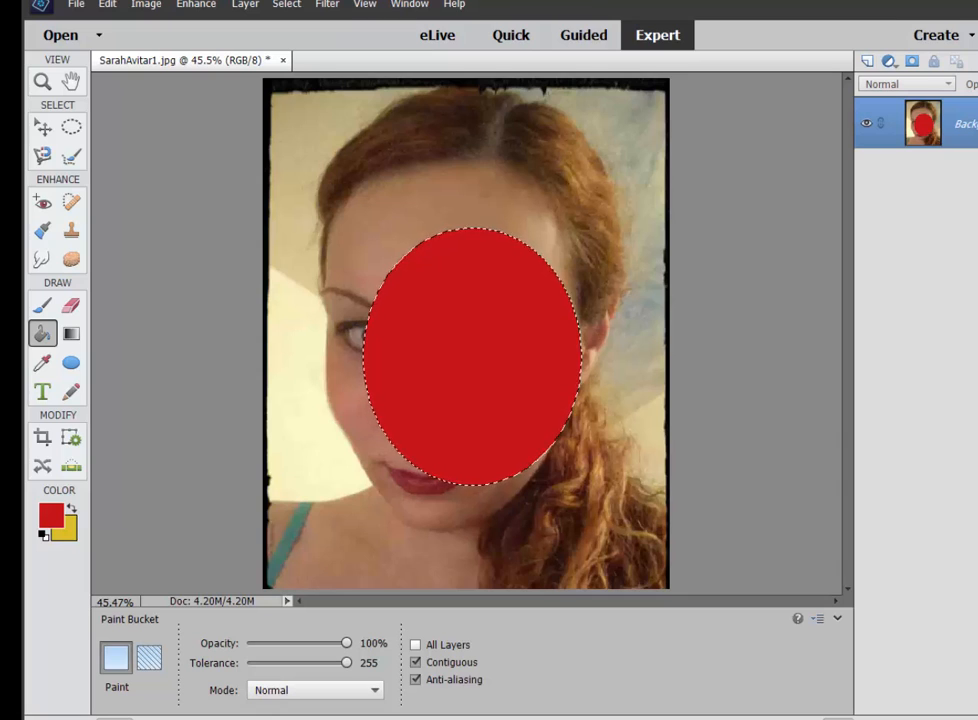
key("ctrl+z")
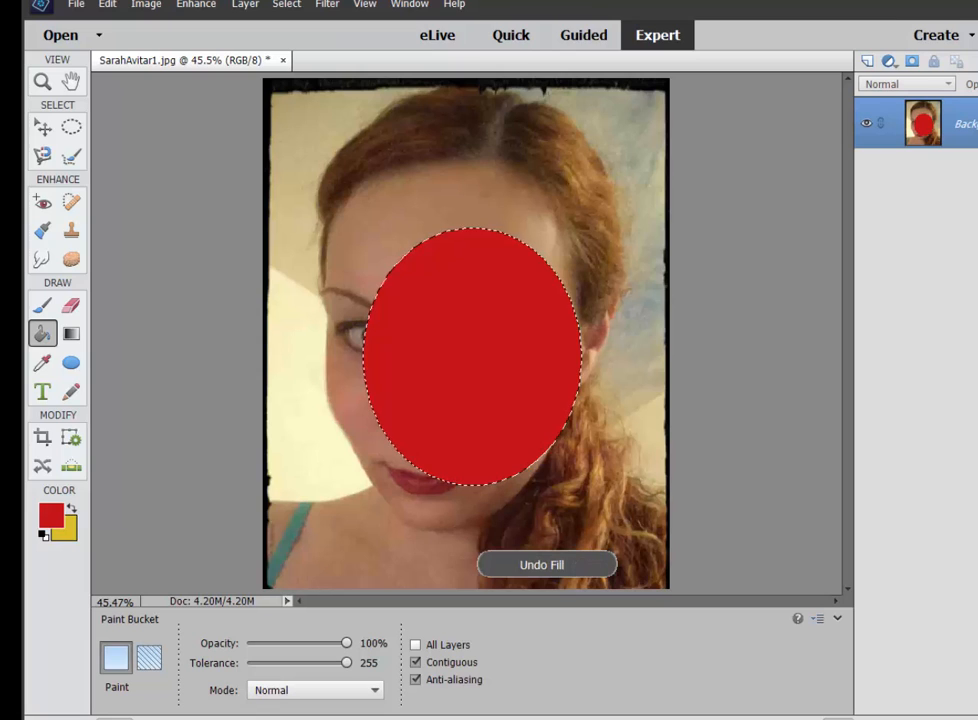
left_click(540, 564)
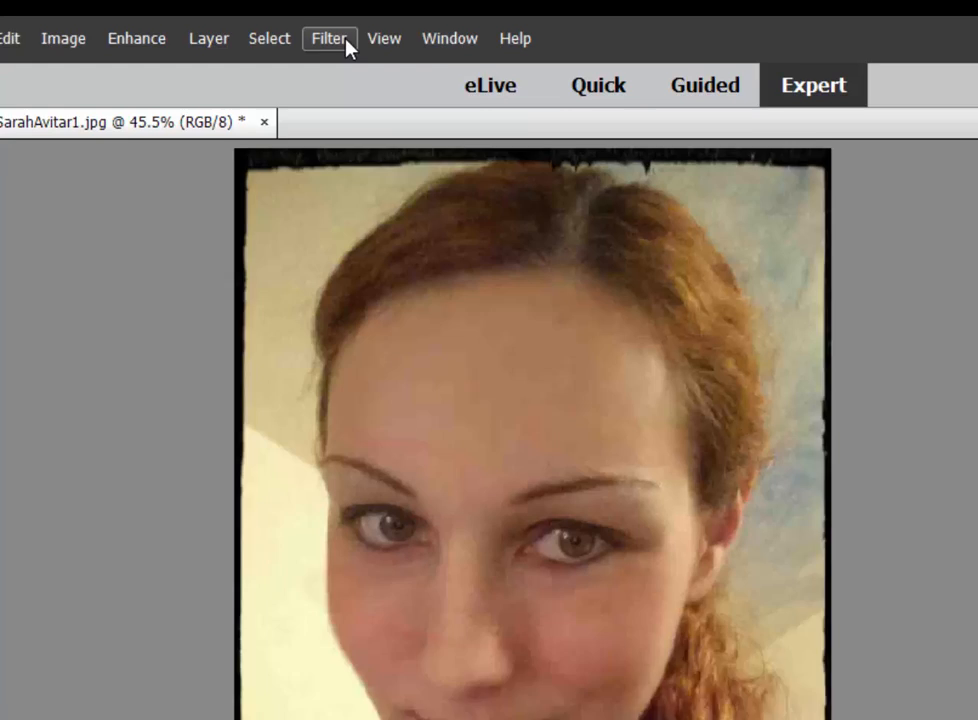
left_click(328, 38)
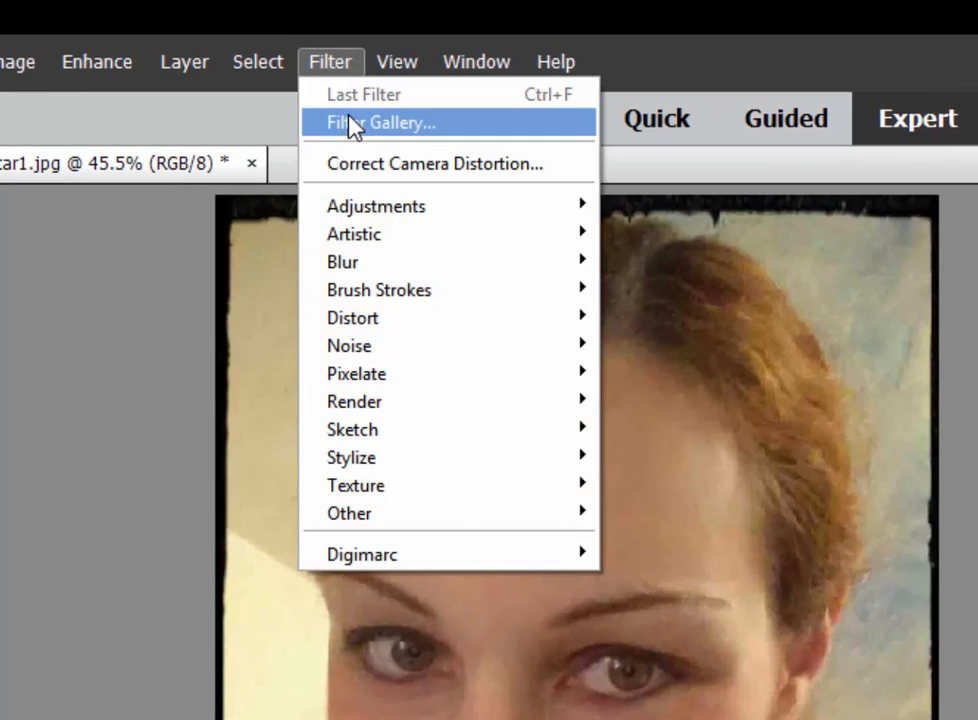
mouse_move(350, 456)
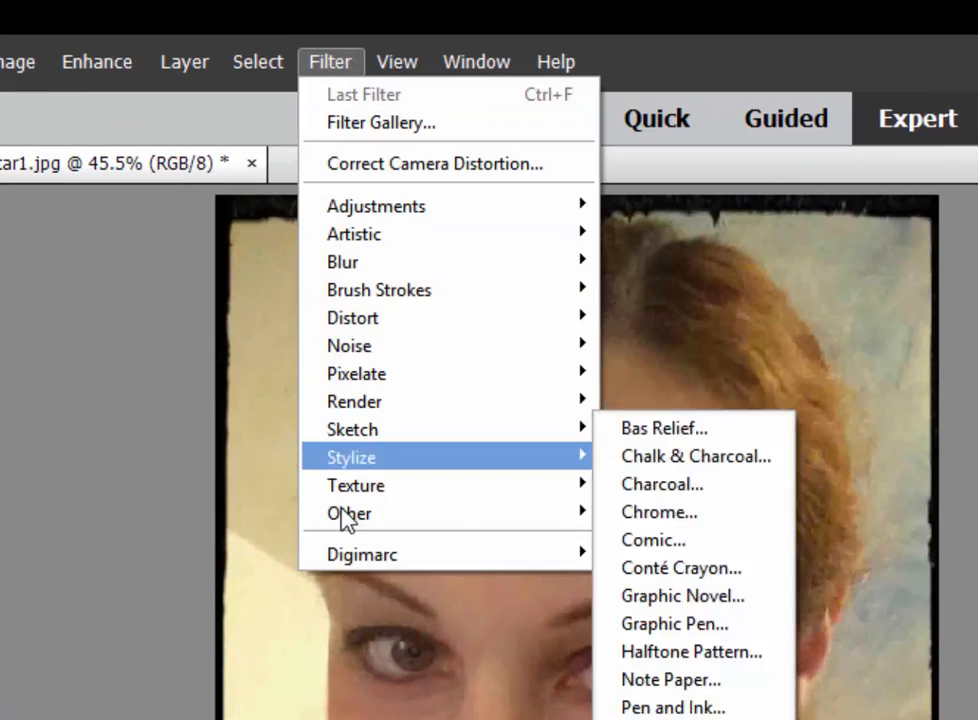
mouse_move(418, 364)
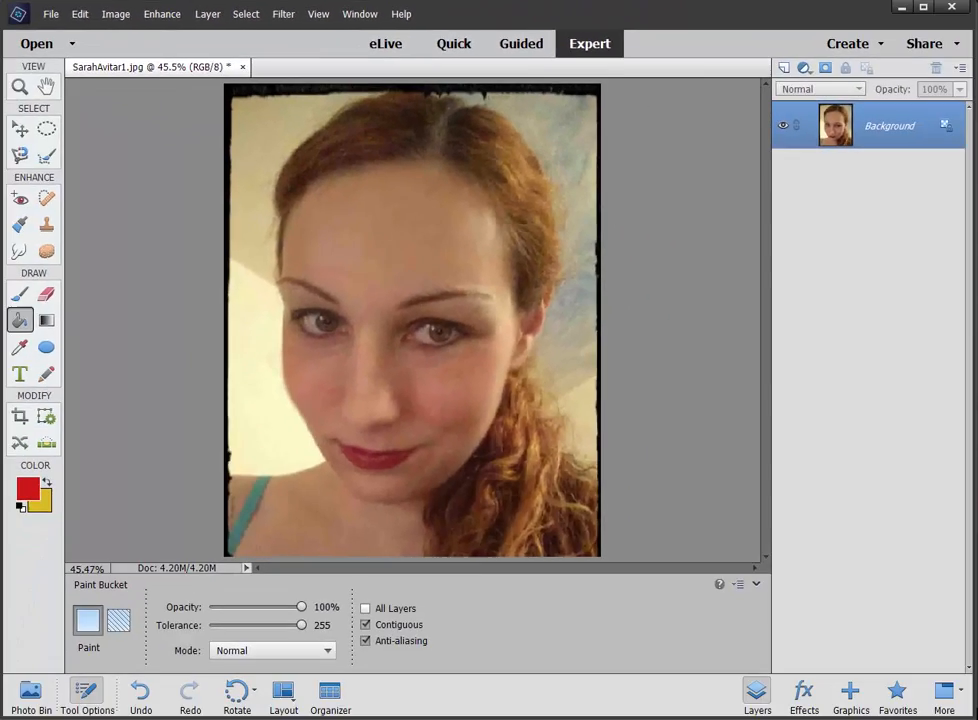
left_click(284, 14)
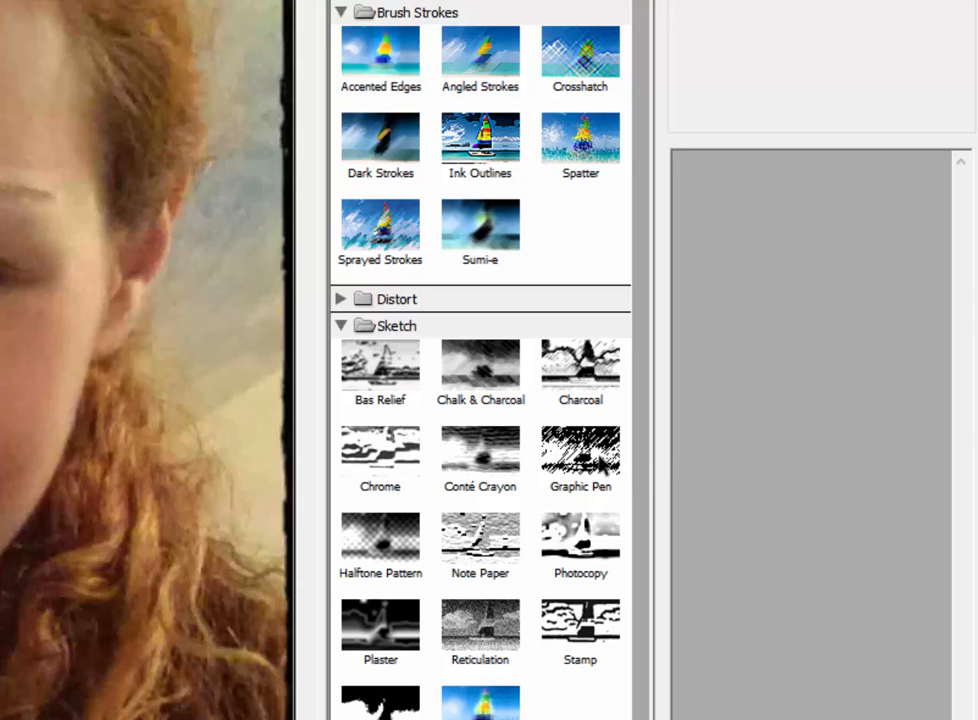
left_click(380, 364)
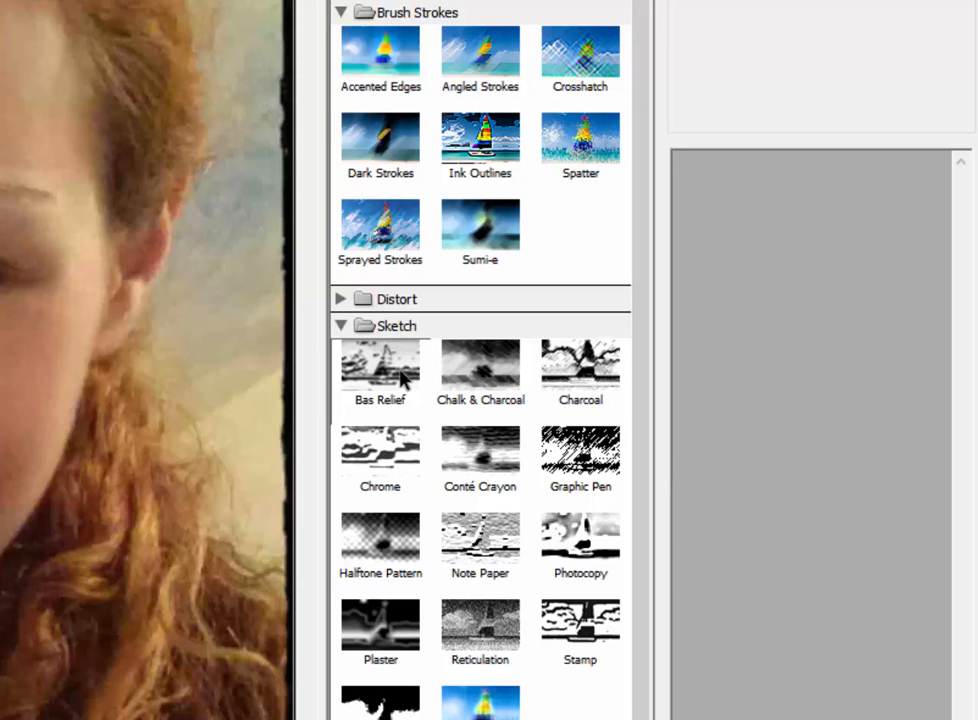
left_click(380, 364)
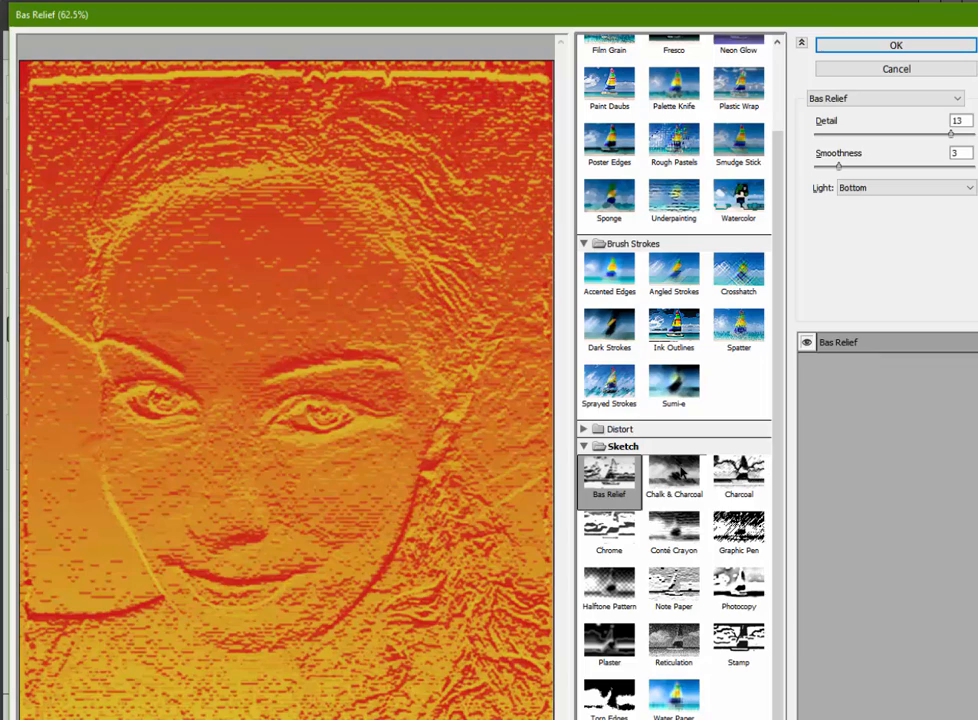
left_click(674, 478)
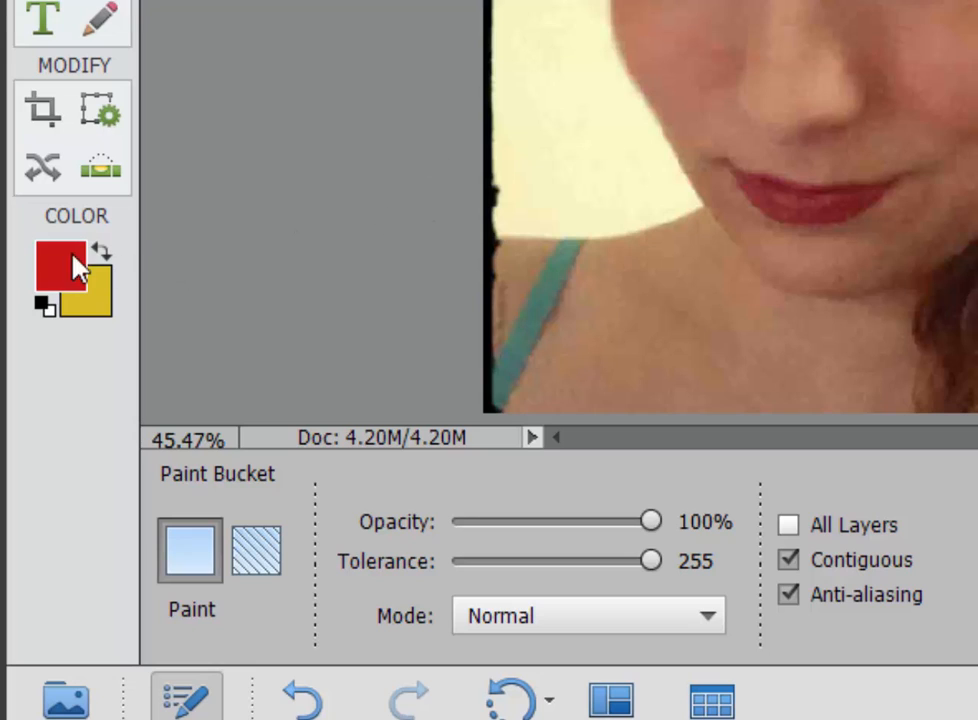
mouse_move(216, 260)
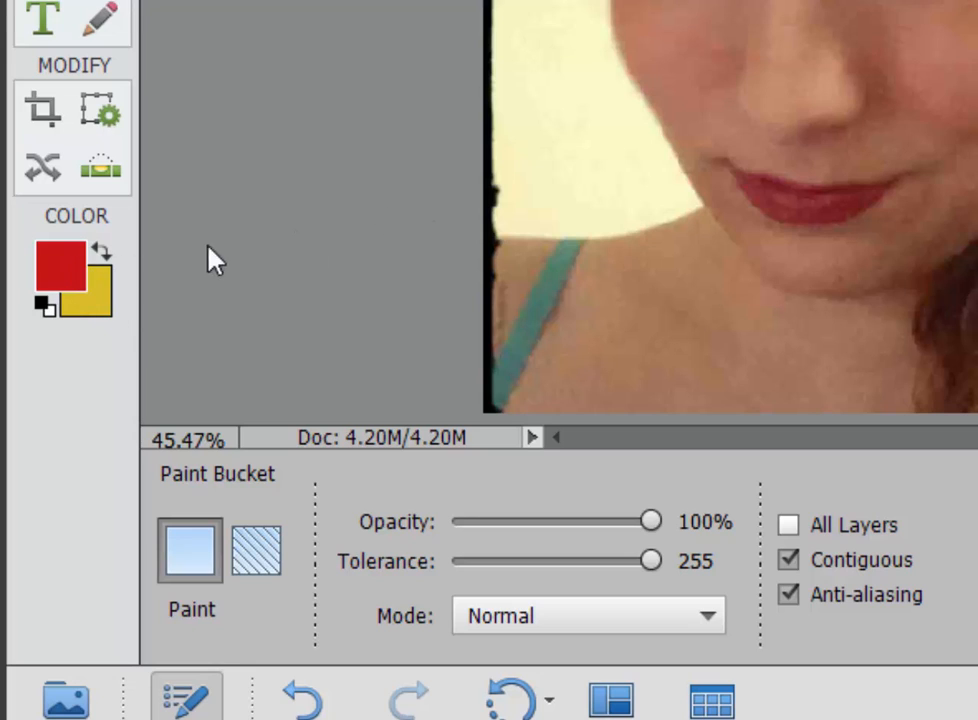
mouse_move(190, 196)
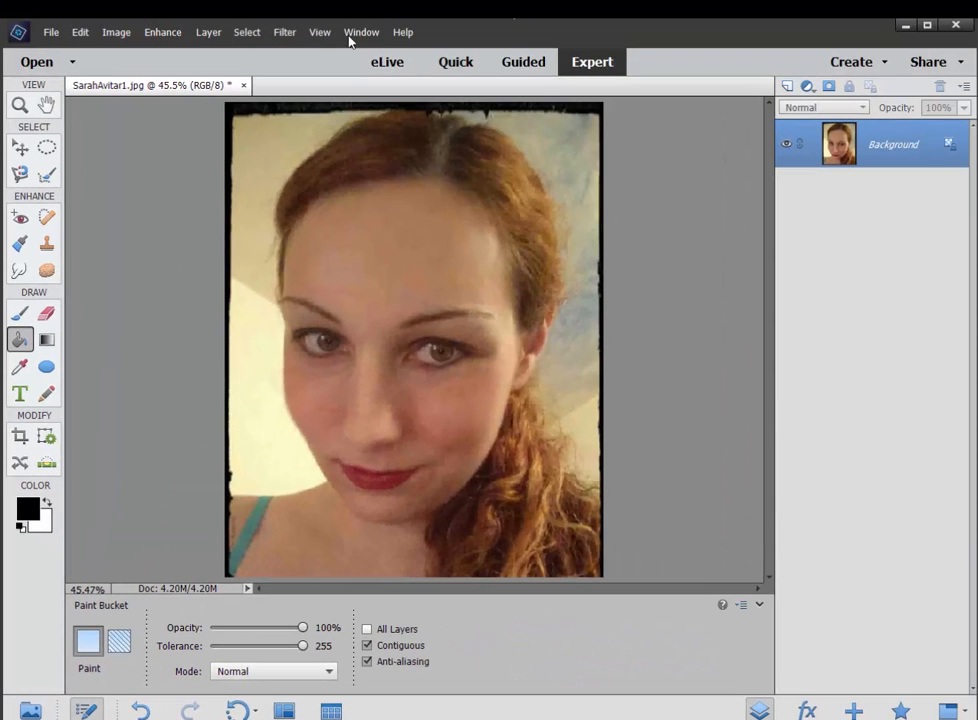
Step: Preview Bas Relief, Charcoal and Reticulation in the Filter Gallery in grey tones, then cancel without applying
left_click(284, 32)
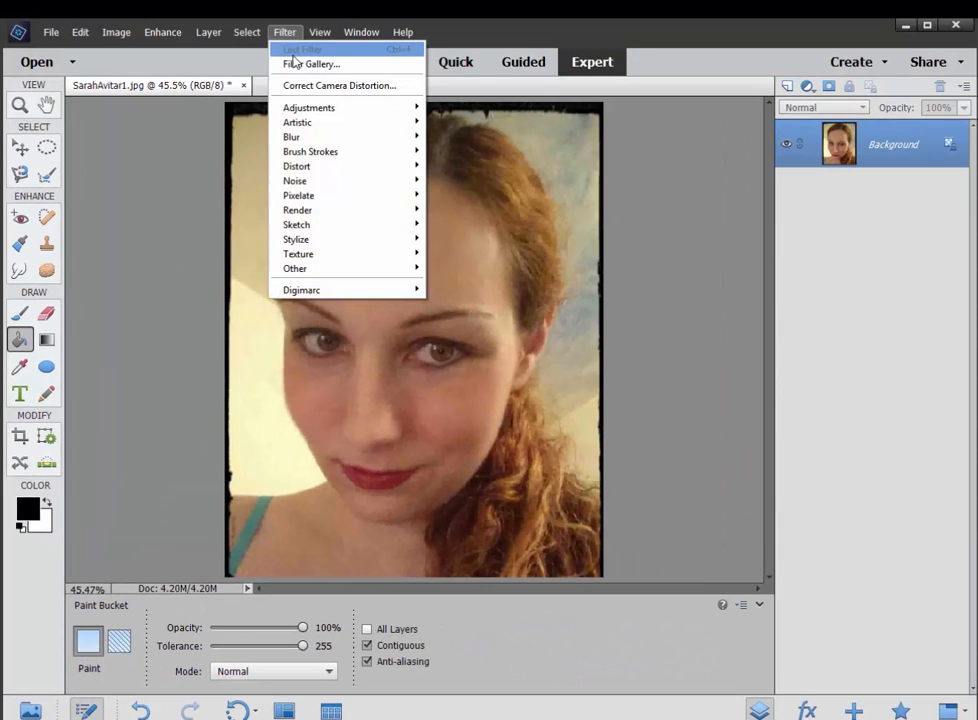
left_click(312, 64)
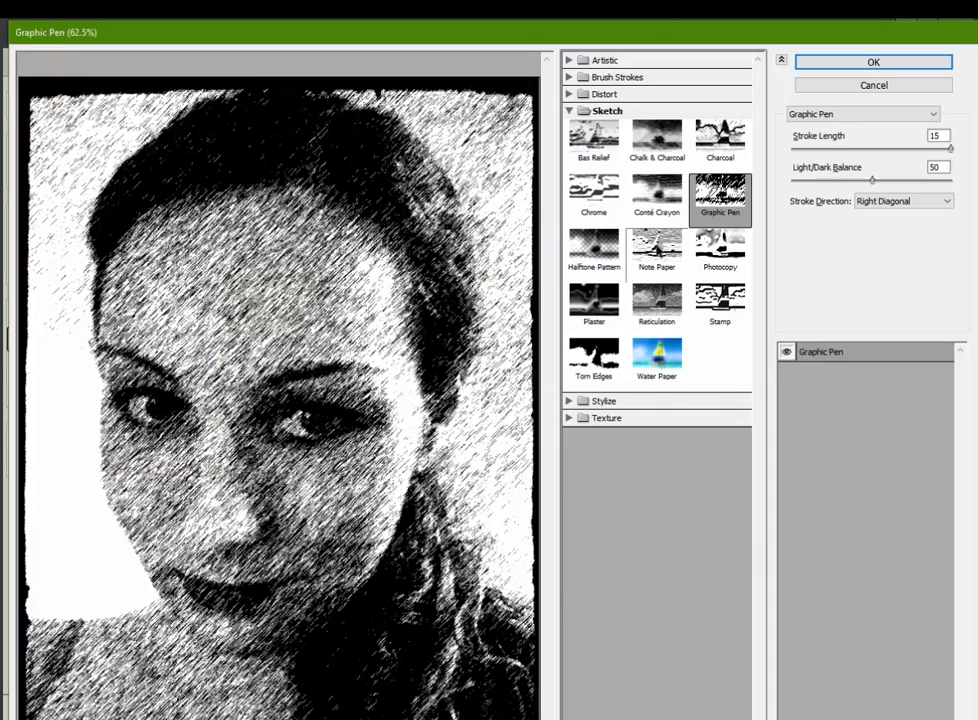
left_click(592, 138)
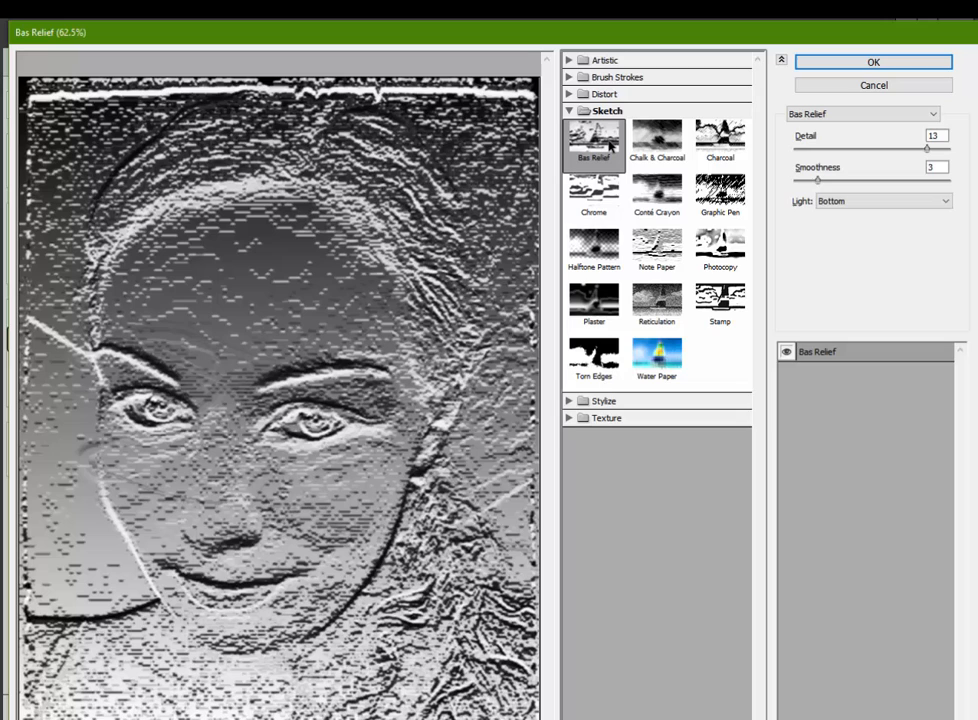
mouse_move(636, 148)
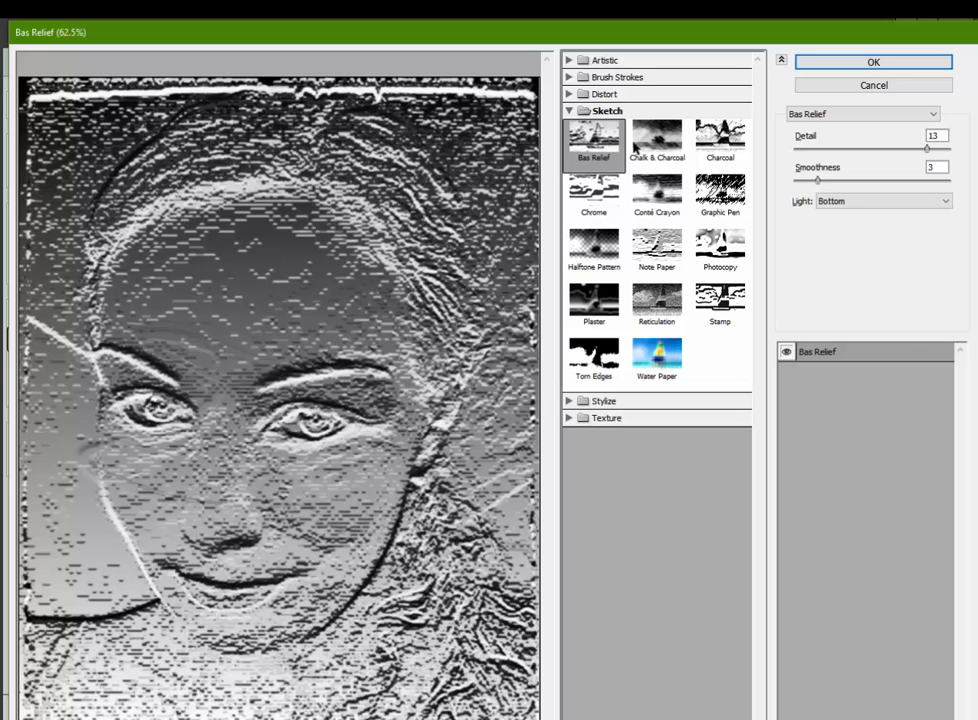
left_click(720, 140)
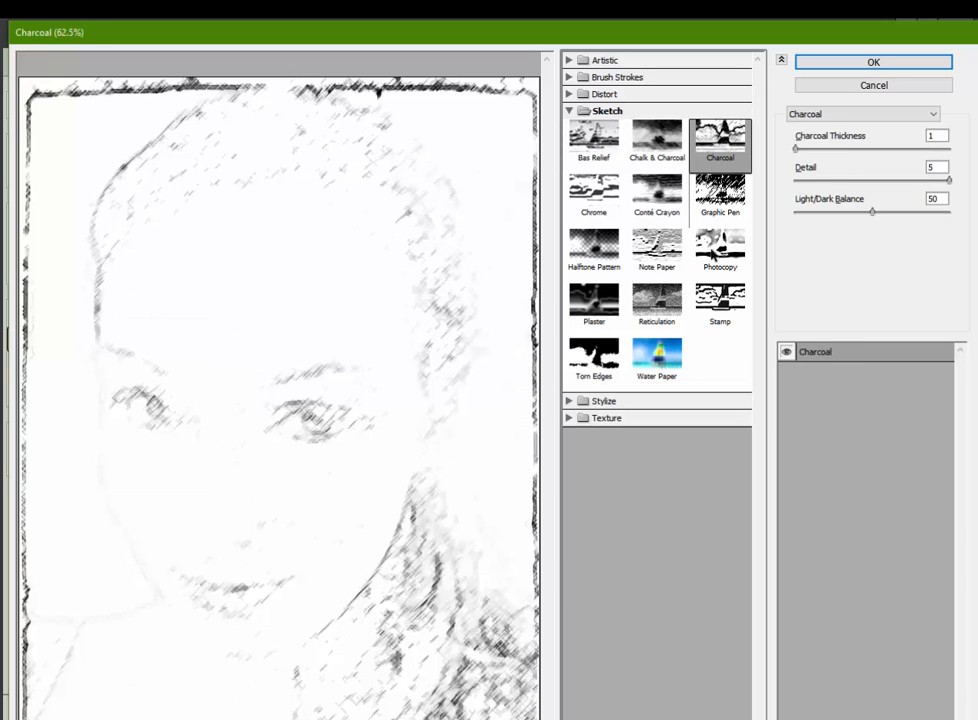
left_click(656, 300)
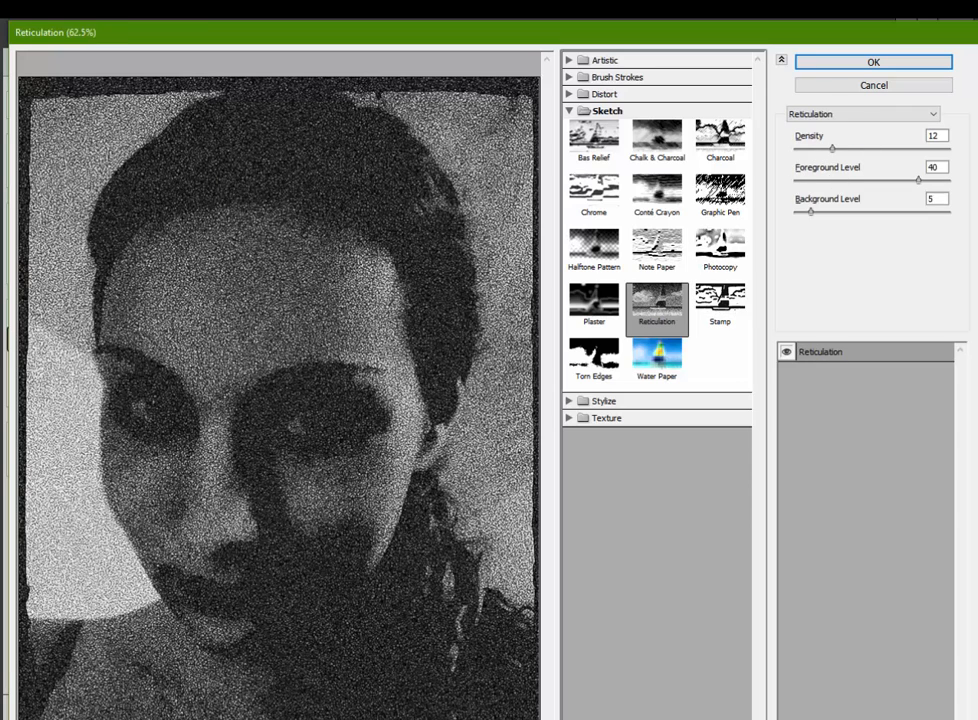
mouse_move(872, 84)
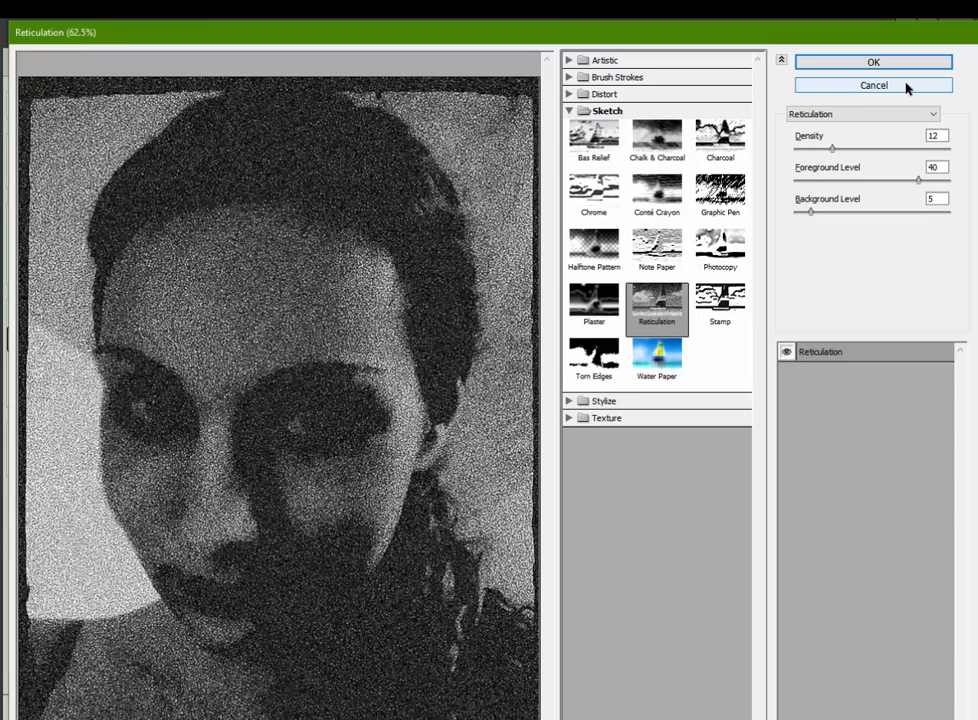
left_click(872, 84)
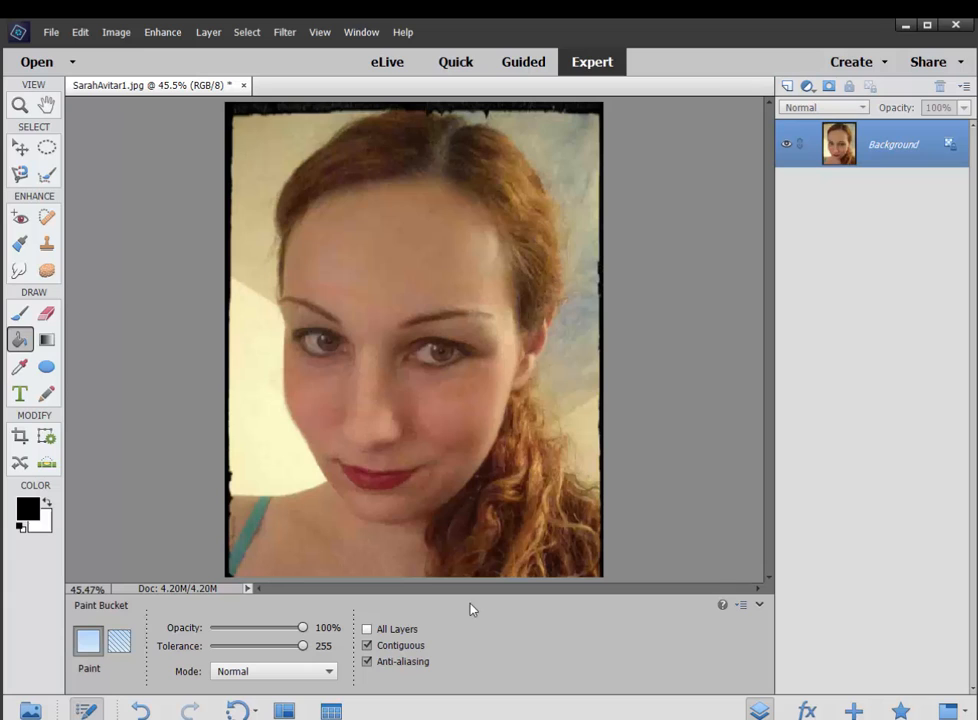
Step: Pick a dark green foreground colour in the Color Picker, with yellow as background
left_click(28, 508)
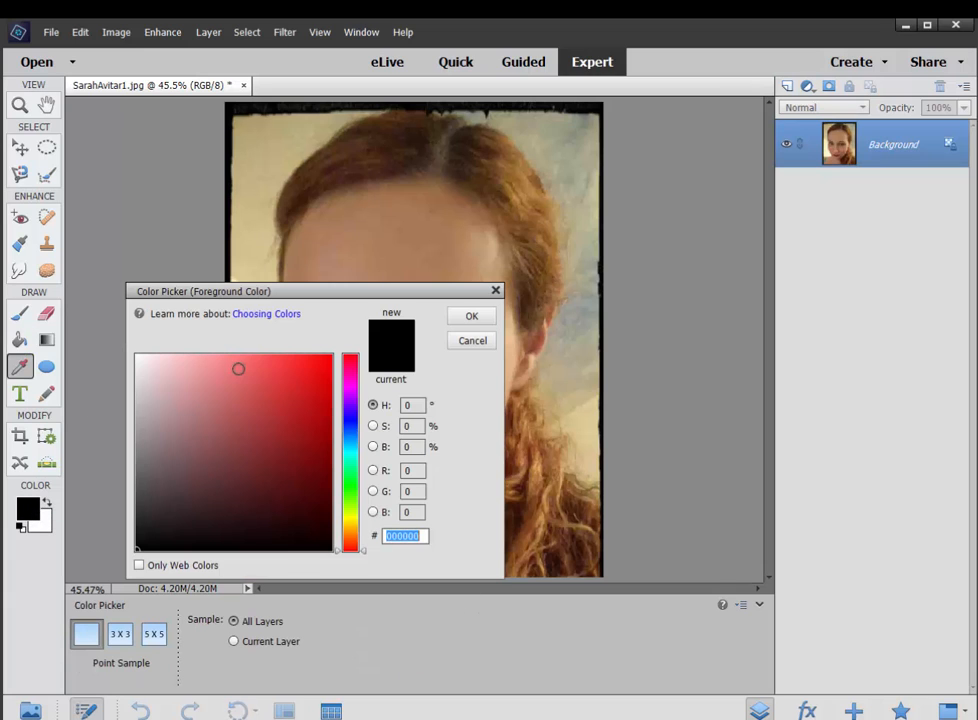
left_click(350, 524)
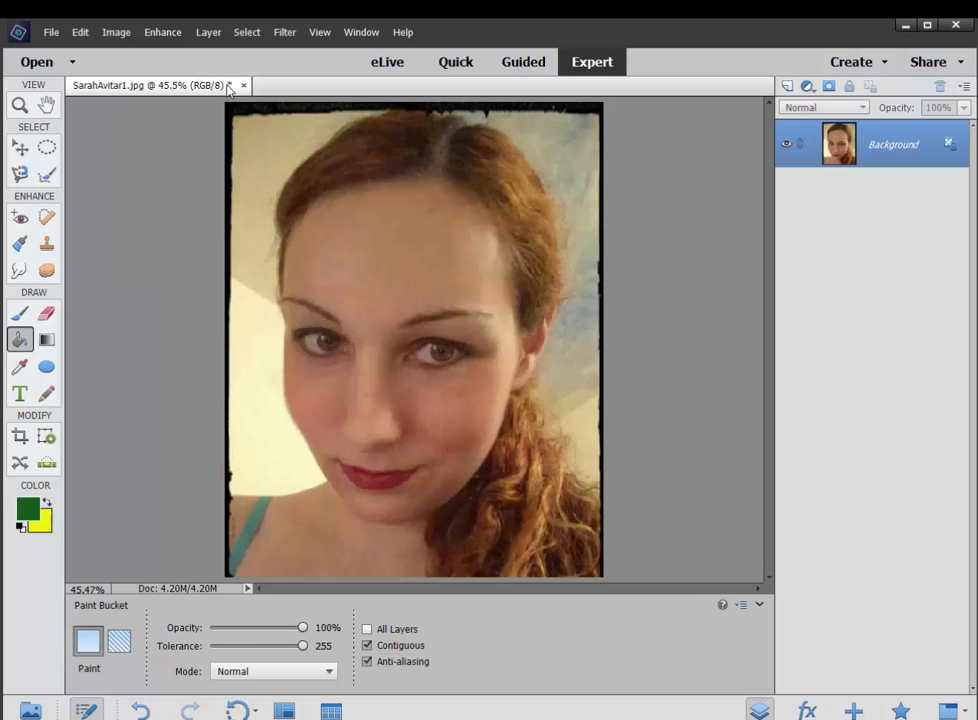
left_click(284, 32)
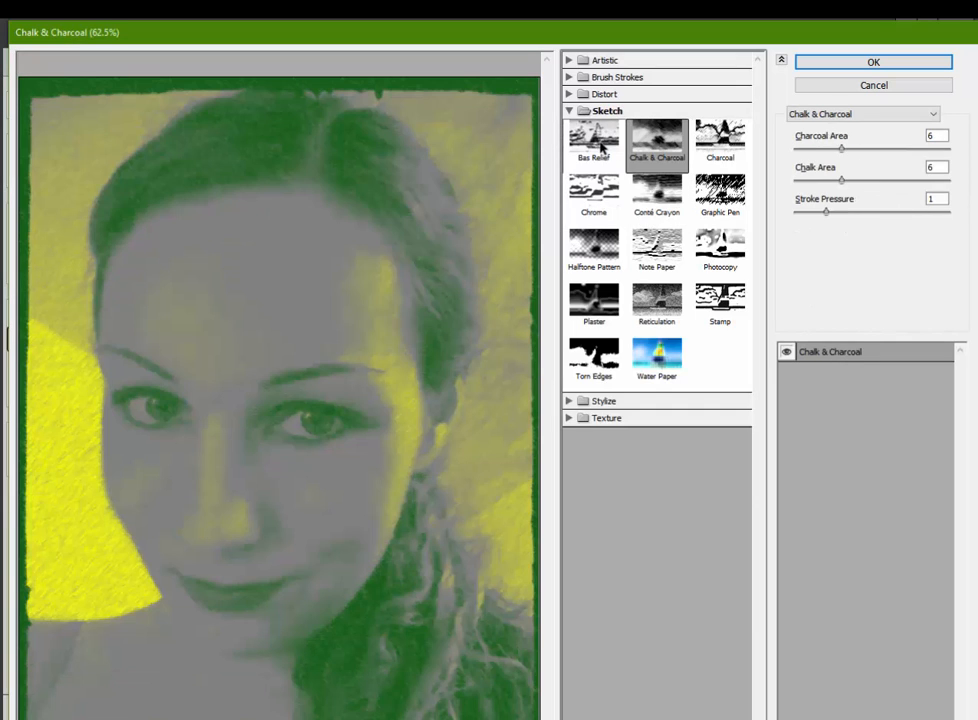
Step: Cycle the preview through Bas Relief, Graphic Pen, Note Paper, Stamp, Plaster, Reticulation and Stamp again in green-yellow
left_click(592, 140)
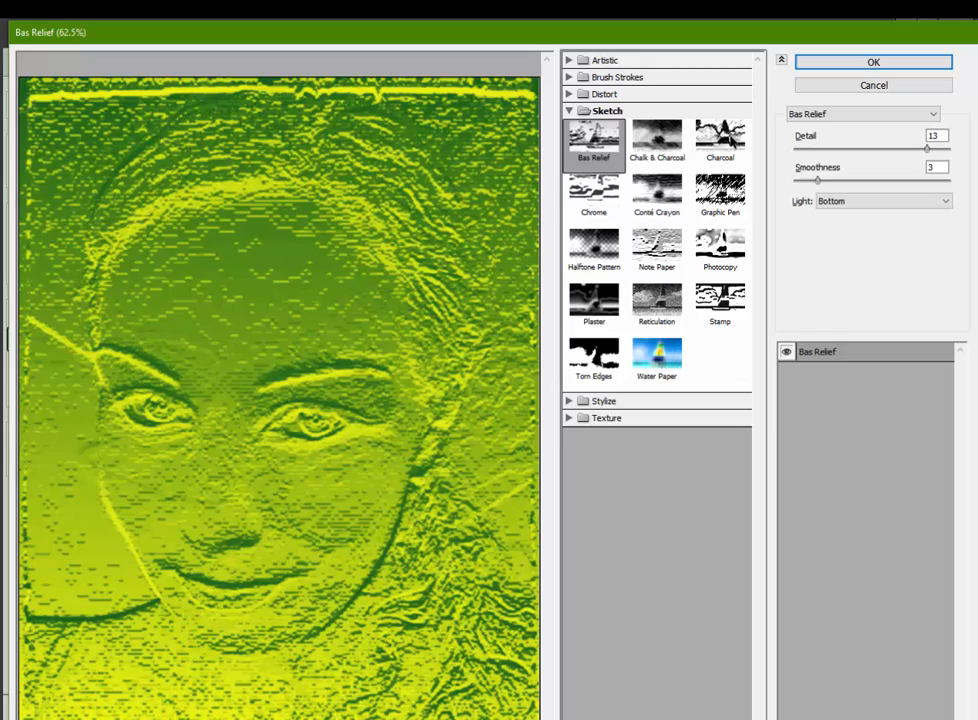
left_click(720, 196)
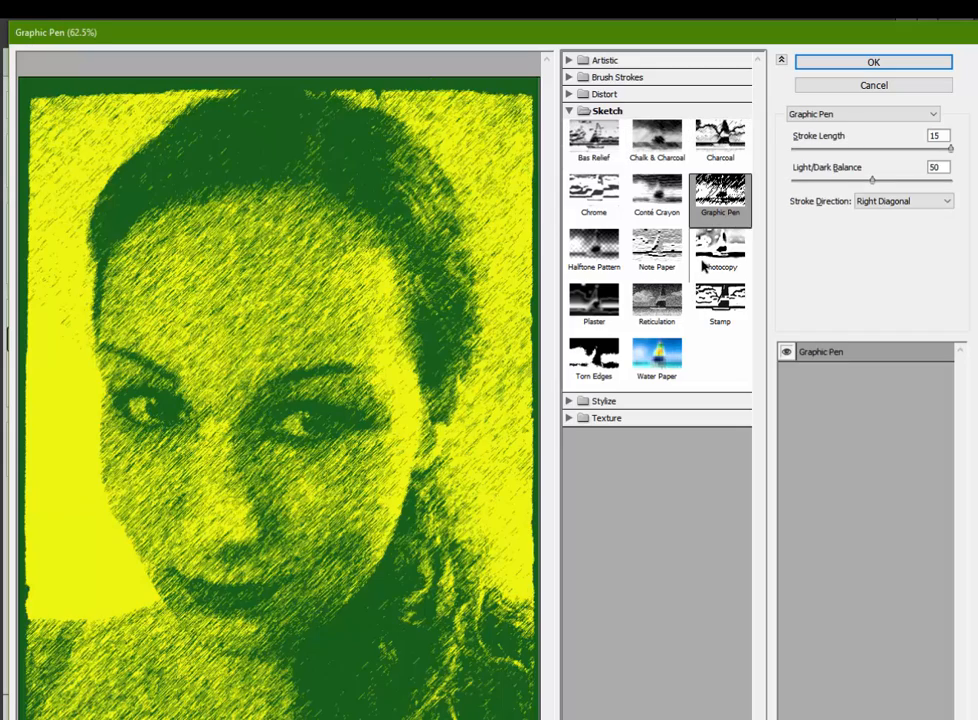
left_click(656, 244)
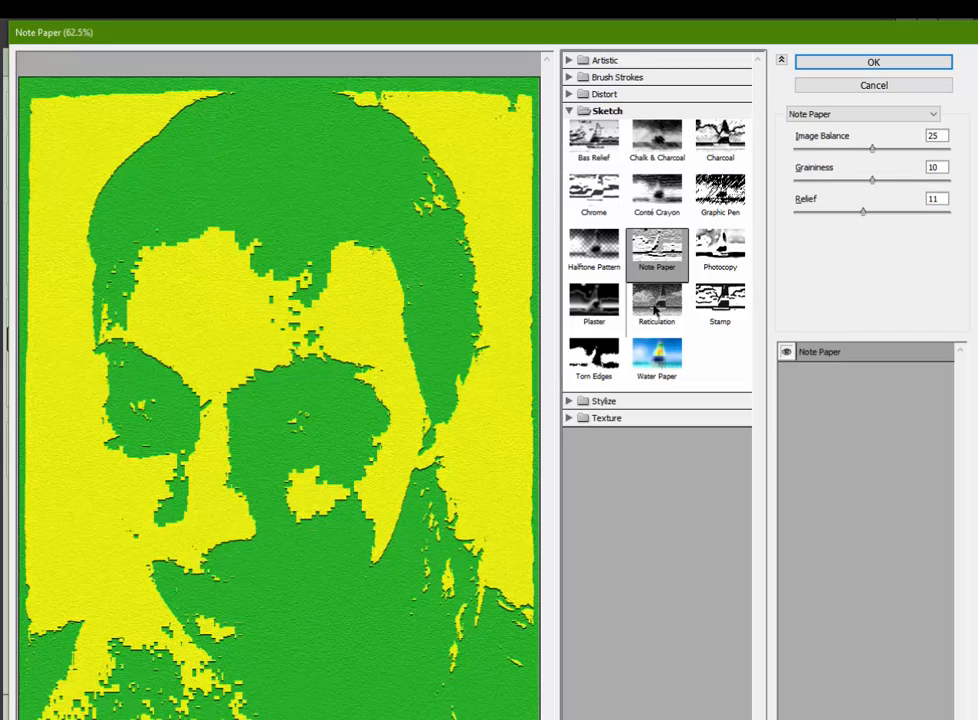
left_click(720, 302)
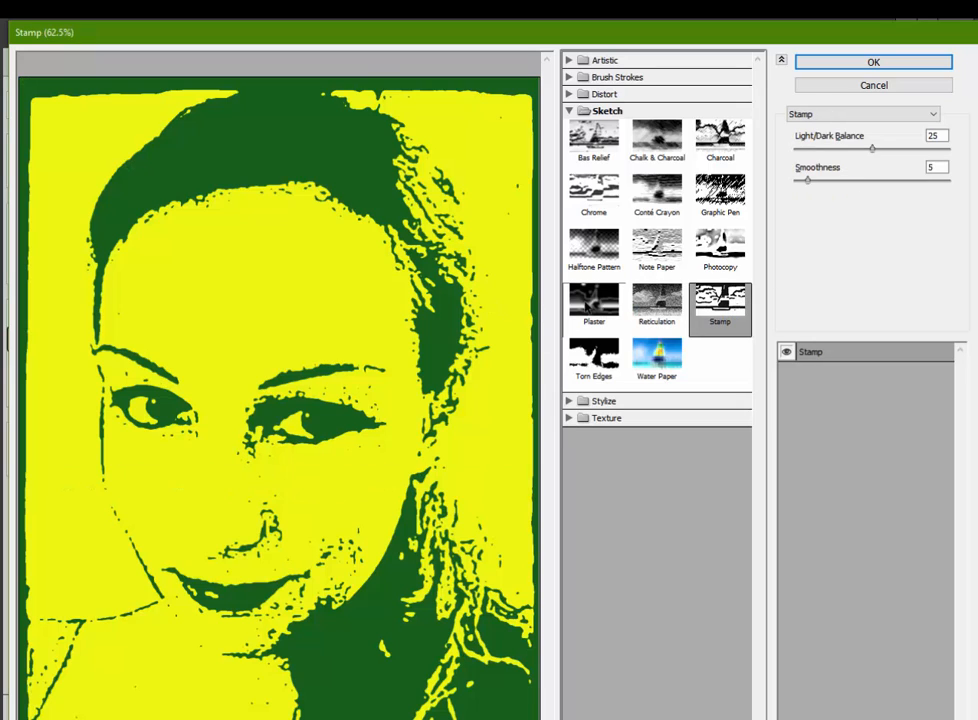
left_click(594, 304)
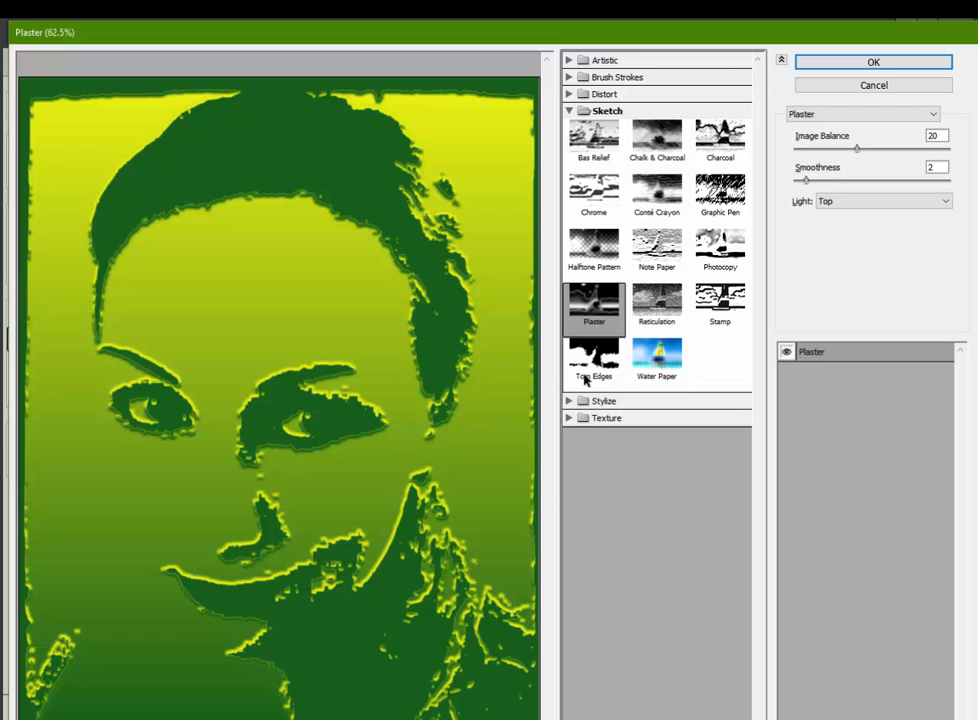
left_click(592, 356)
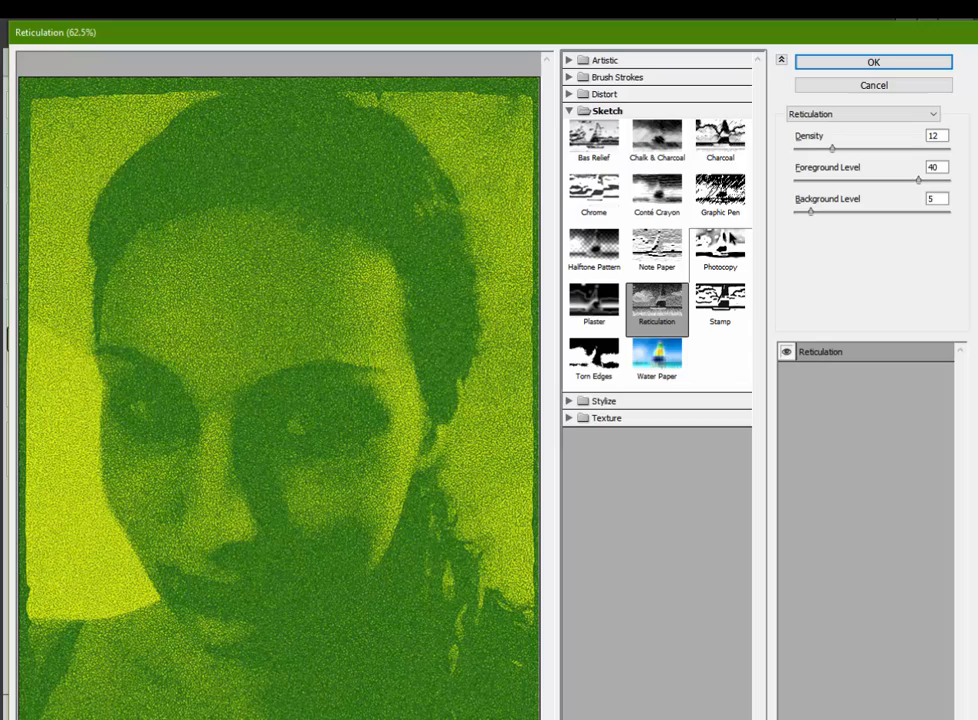
left_click(720, 304)
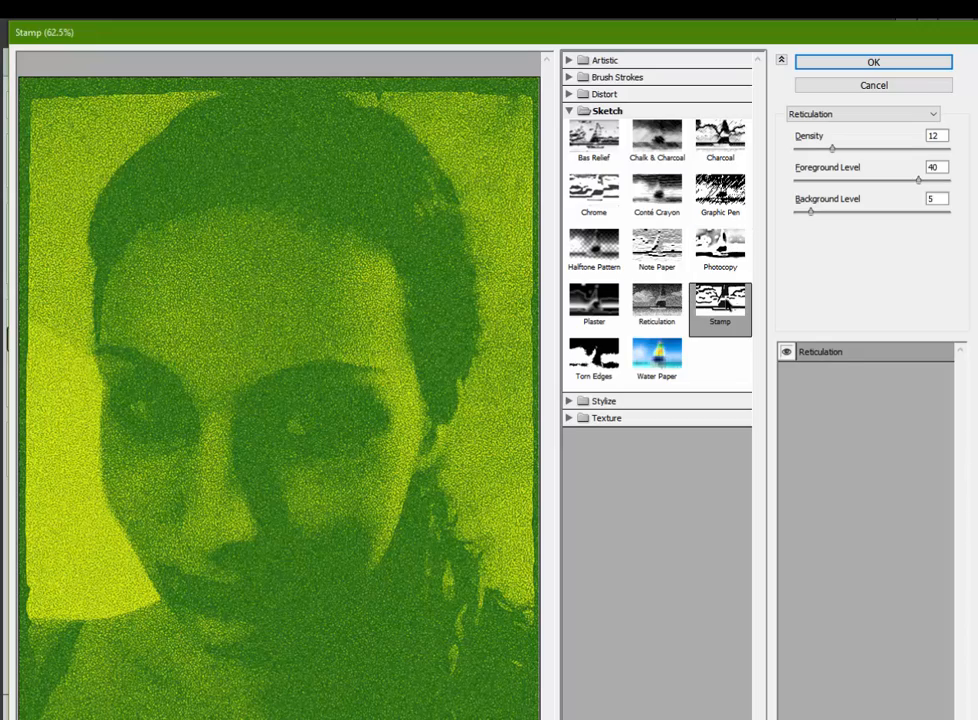